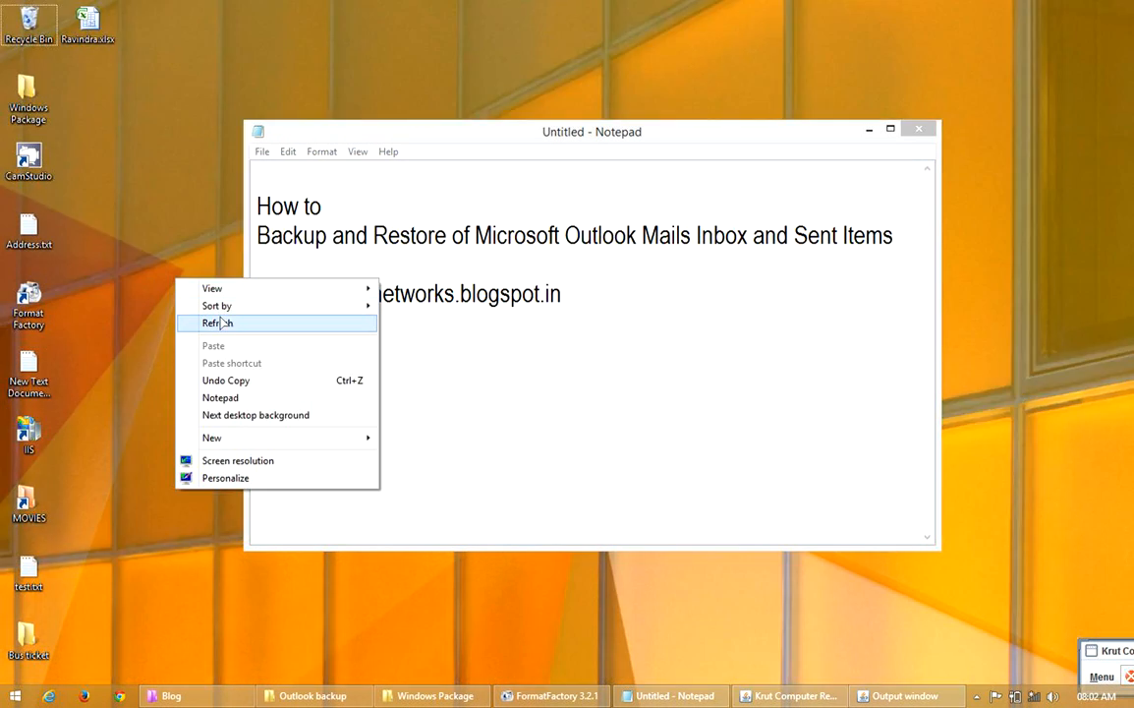
# Refresh the desktop, highlight the Notepad title words, and minimize the Notepad note
pyautogui.click(218, 323)
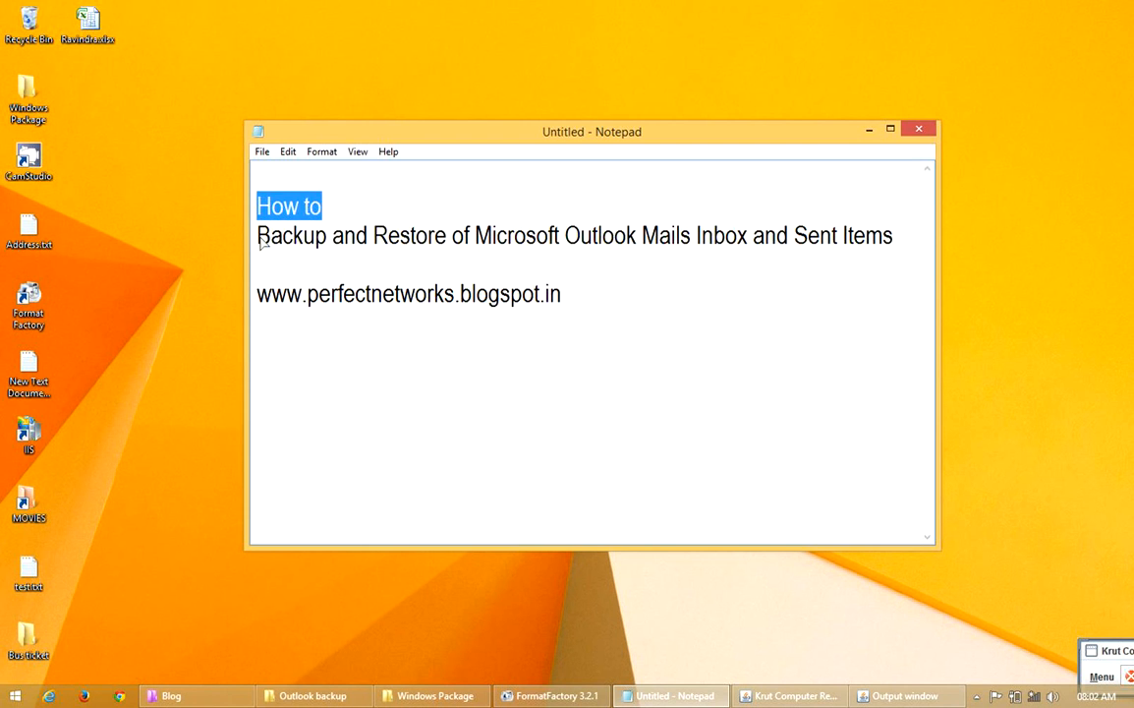
pyautogui.click(472, 236)
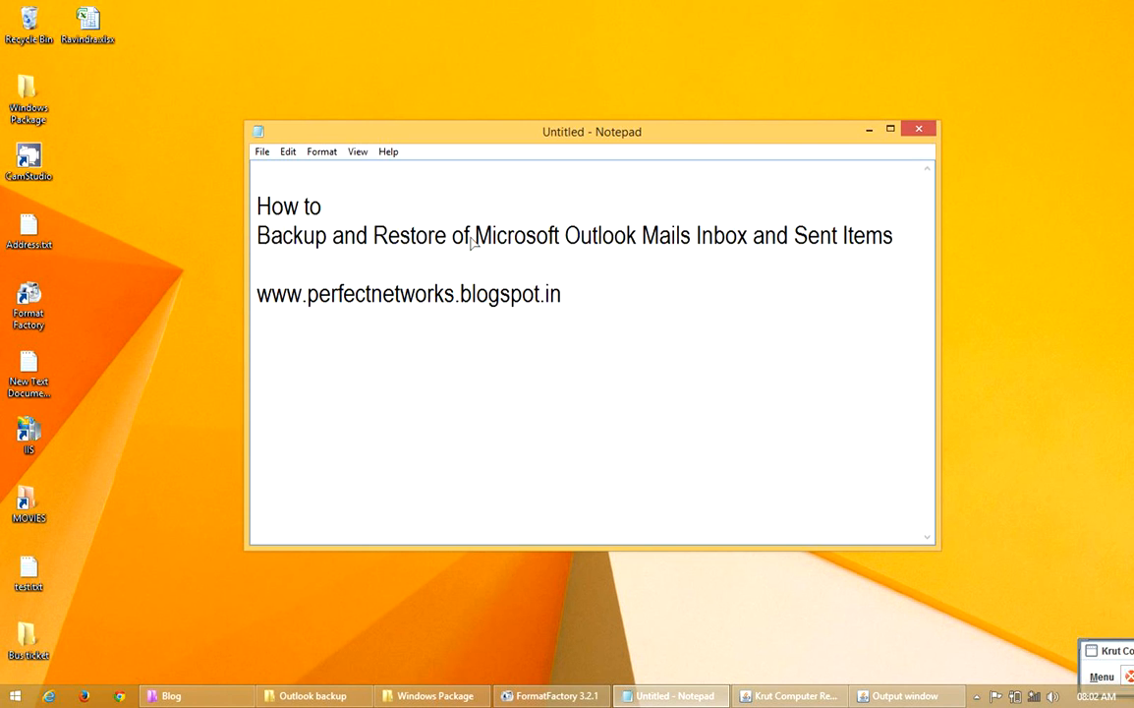
pyautogui.moveTo(475, 235); pyautogui.dragTo(854, 235)
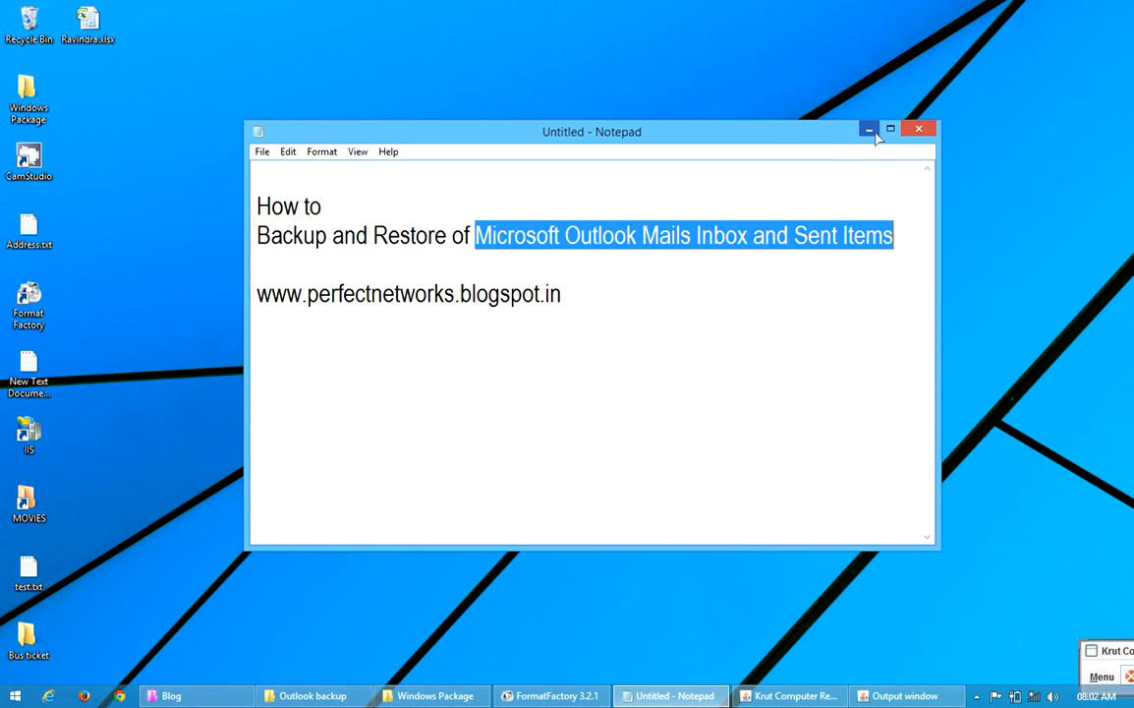
pyautogui.click(869, 128)
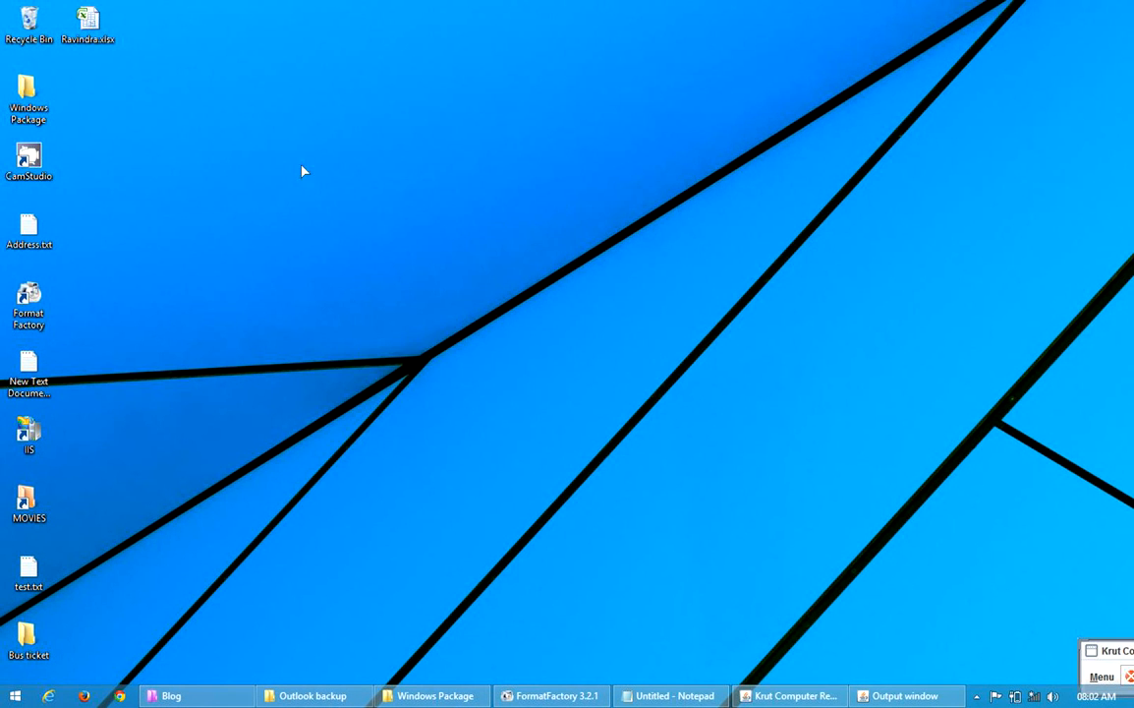
# Launch Microsoft Office Outlook from the Windows 8 Start screen's All Apps list
pyautogui.click(15, 695)
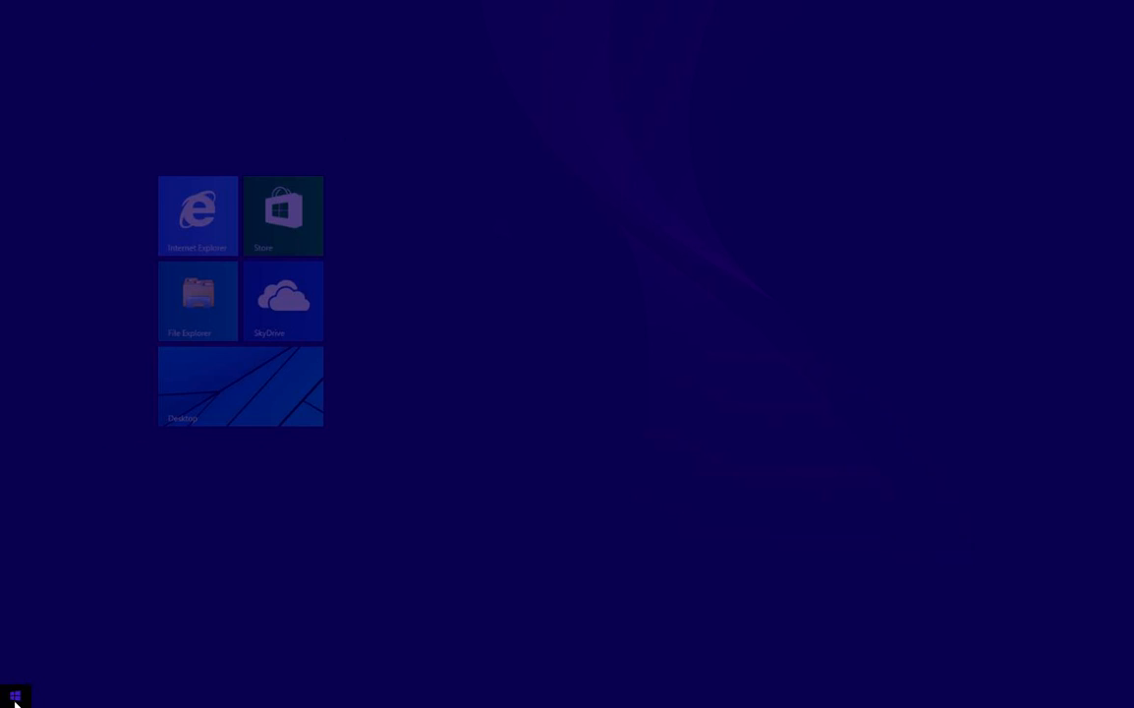
pyautogui.click(14, 696)
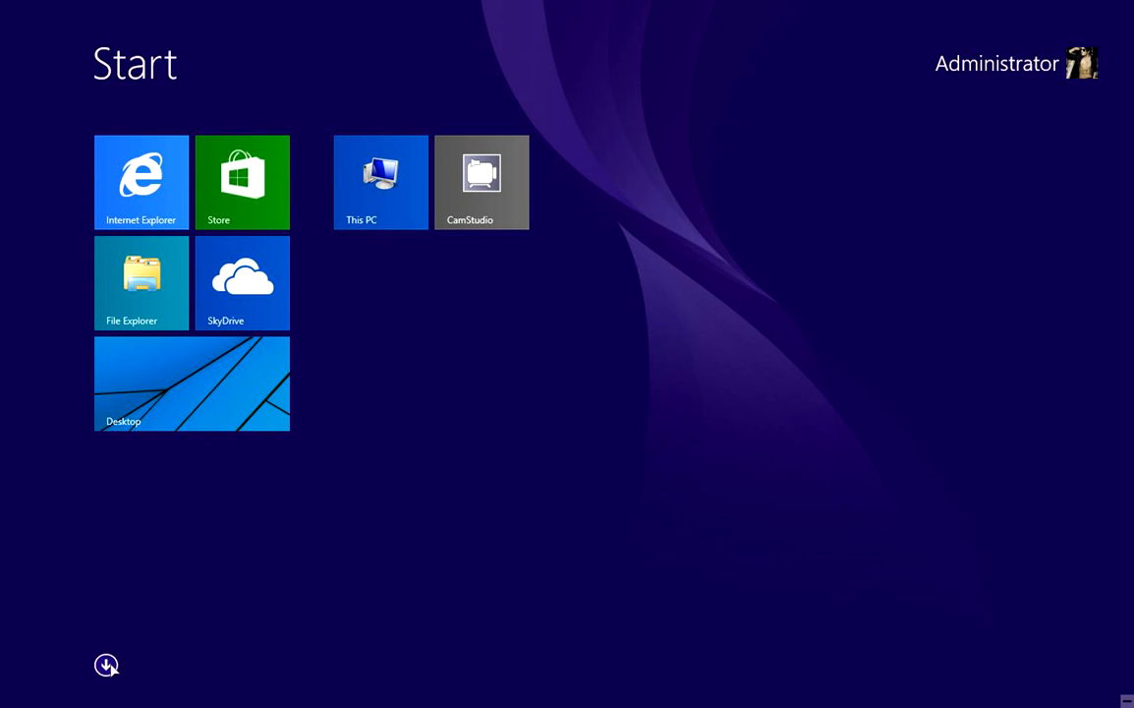
pyautogui.click(106, 665)
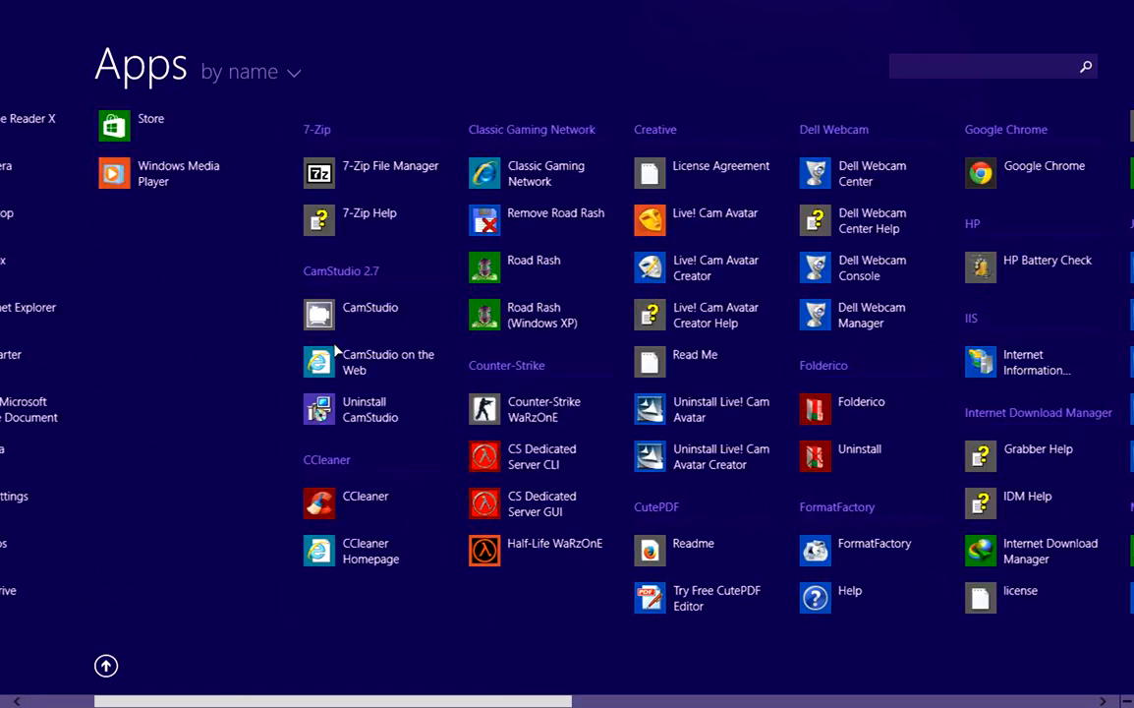
pyautogui.hscroll(3)
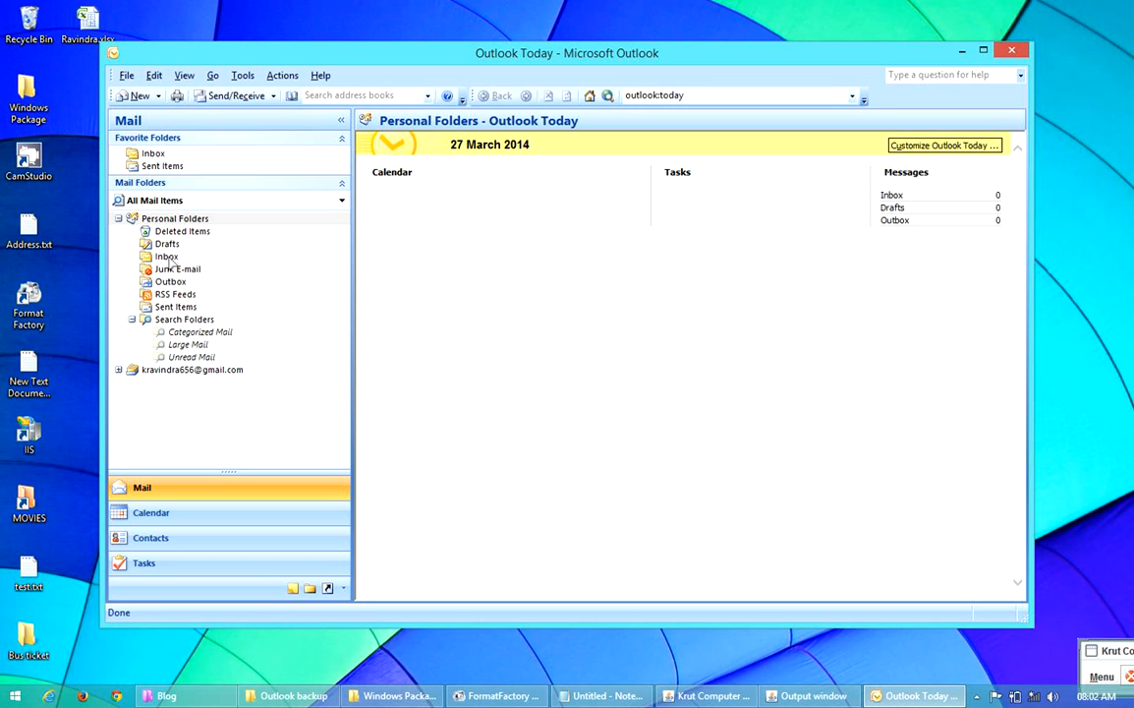
# Dismiss the Send/Receive progress window, view Sent Items, then open the 30-message Inbox
pyautogui.click(236, 96)
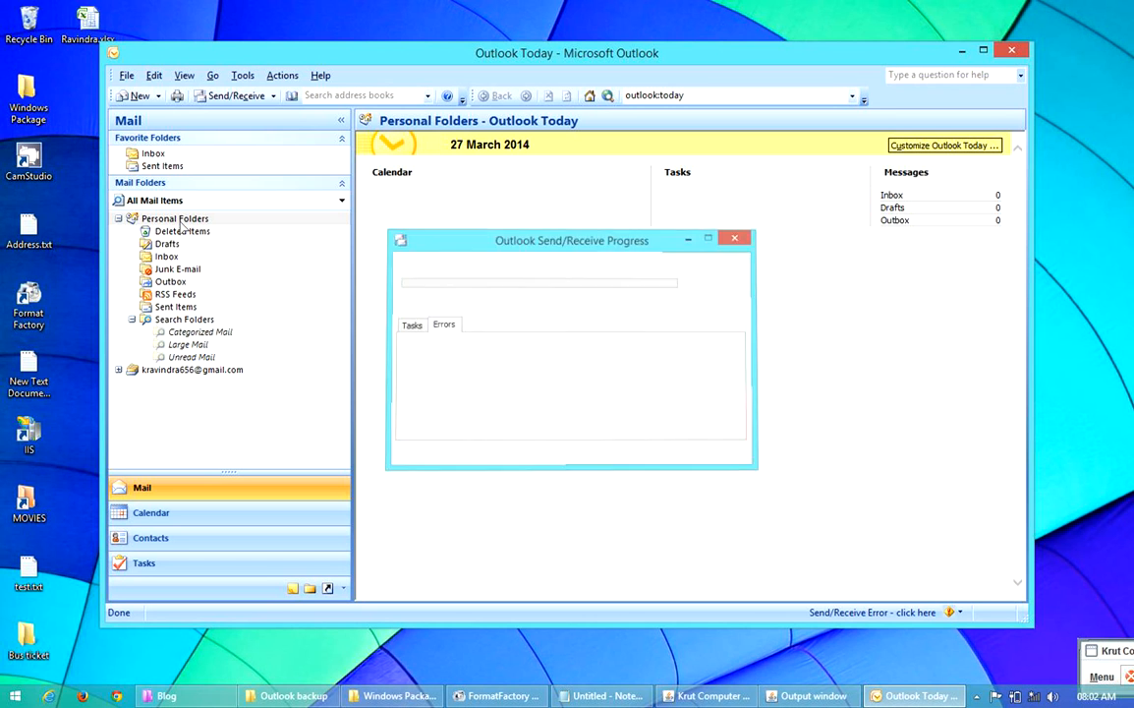
pyautogui.click(734, 238)
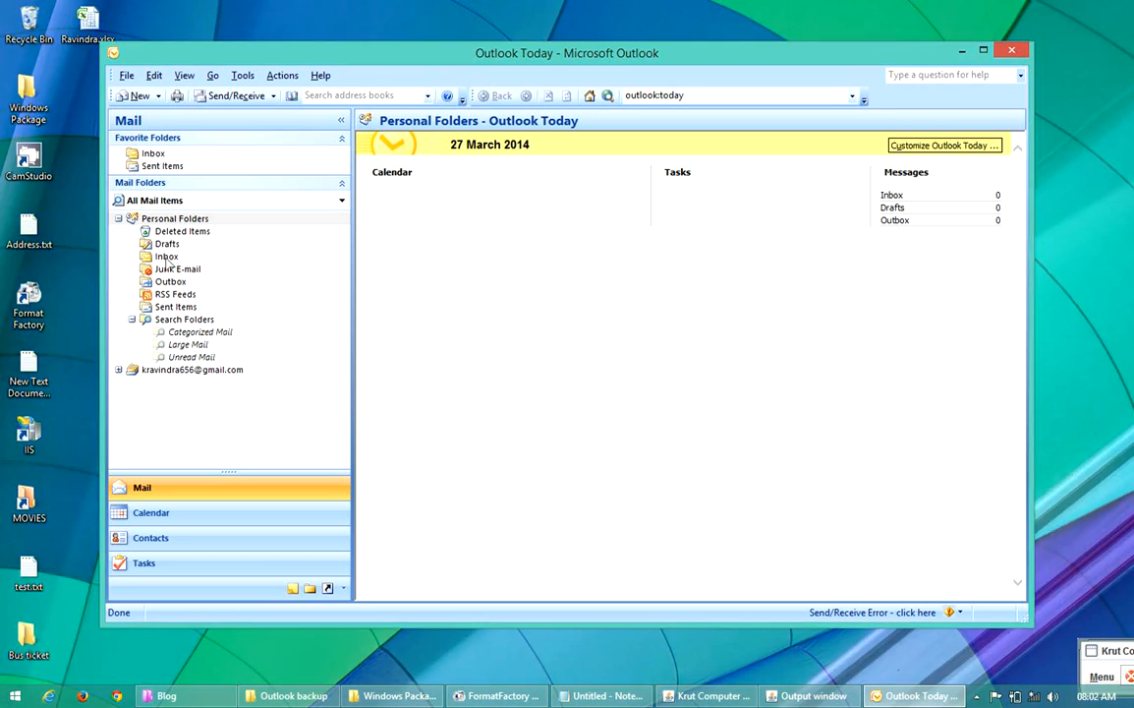
pyautogui.click(175, 307)
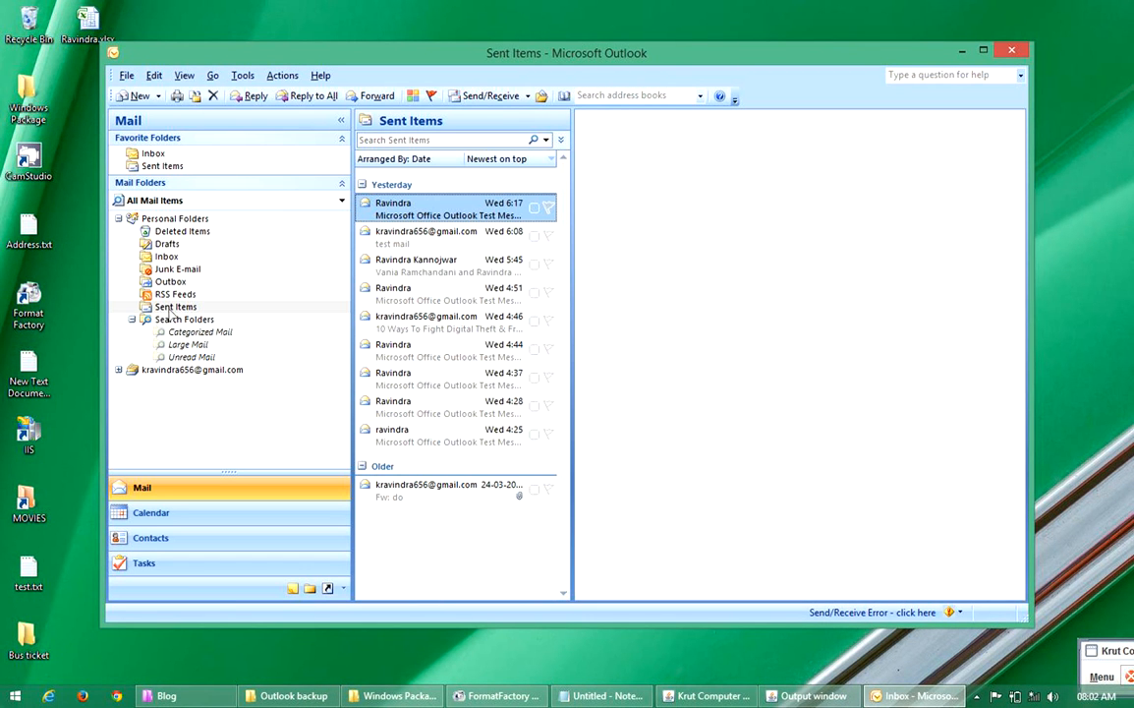
pyautogui.click(447, 209)
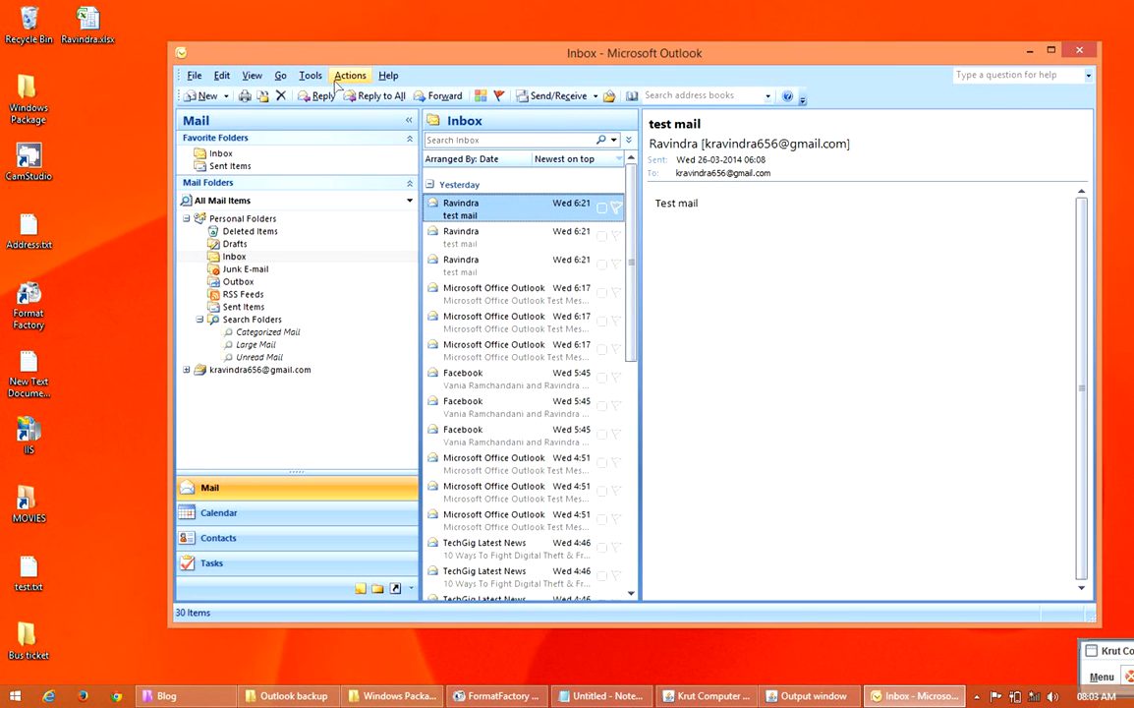
# Start the File > Import and Export wizard with Export to a file chosen
pyautogui.click(193, 75)
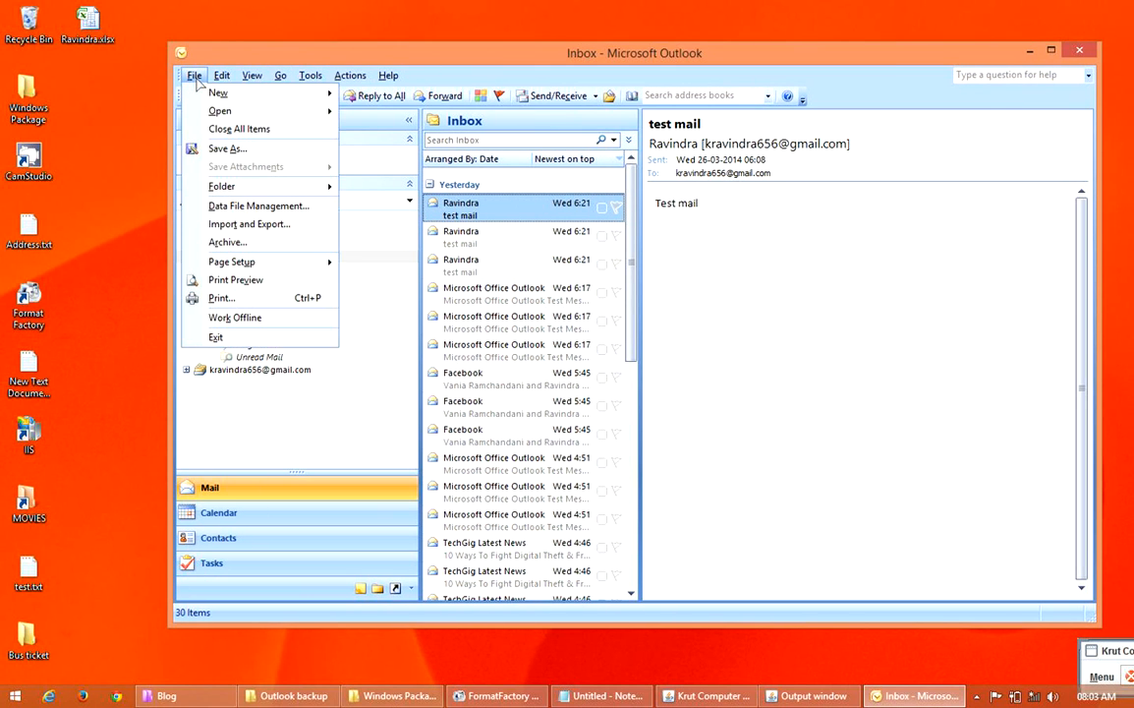
pyautogui.moveTo(248, 223)
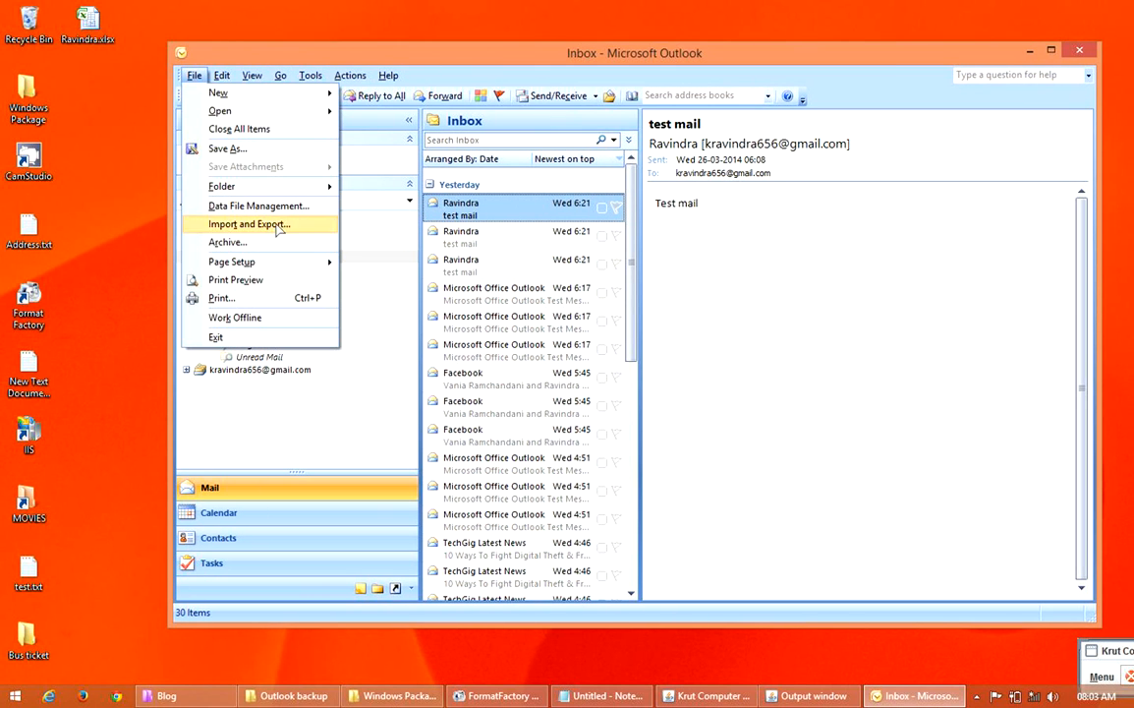
pyautogui.moveTo(306, 229)
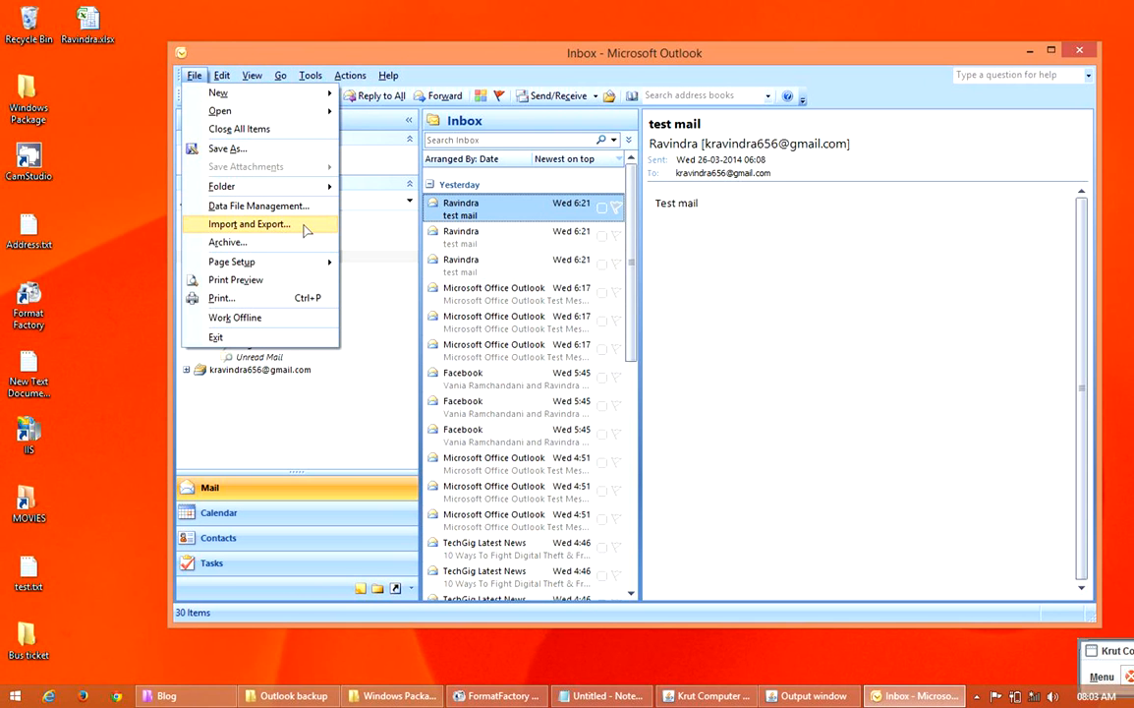
pyautogui.click(249, 224)
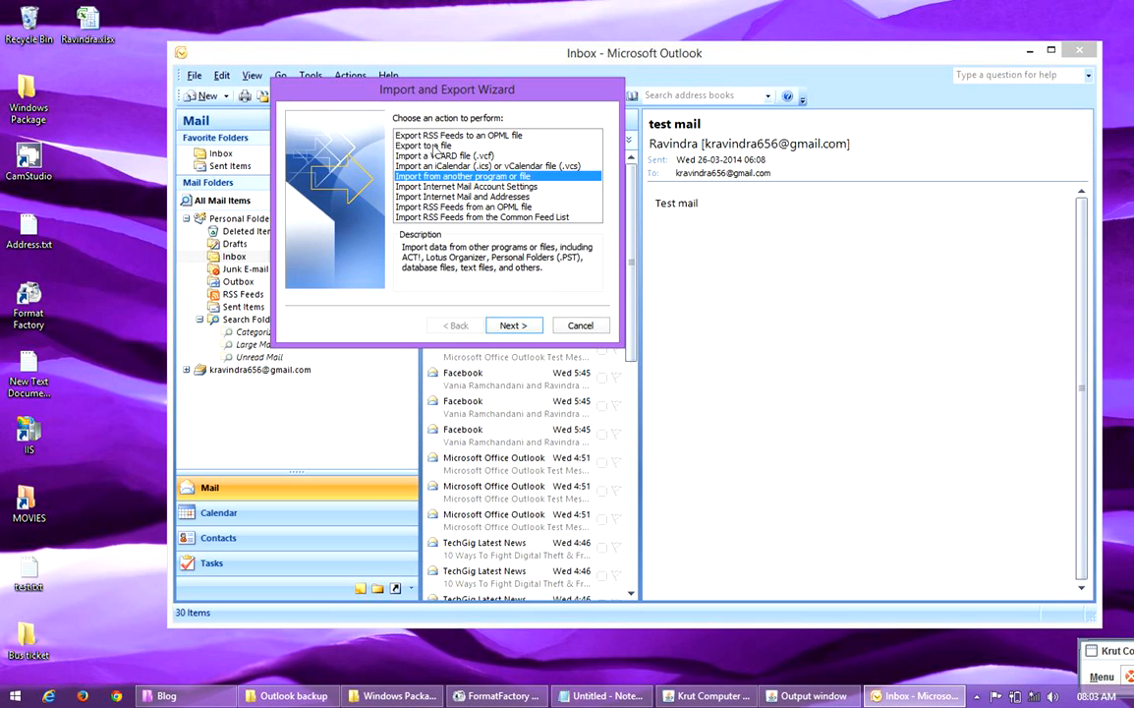
pyautogui.moveTo(430, 153)
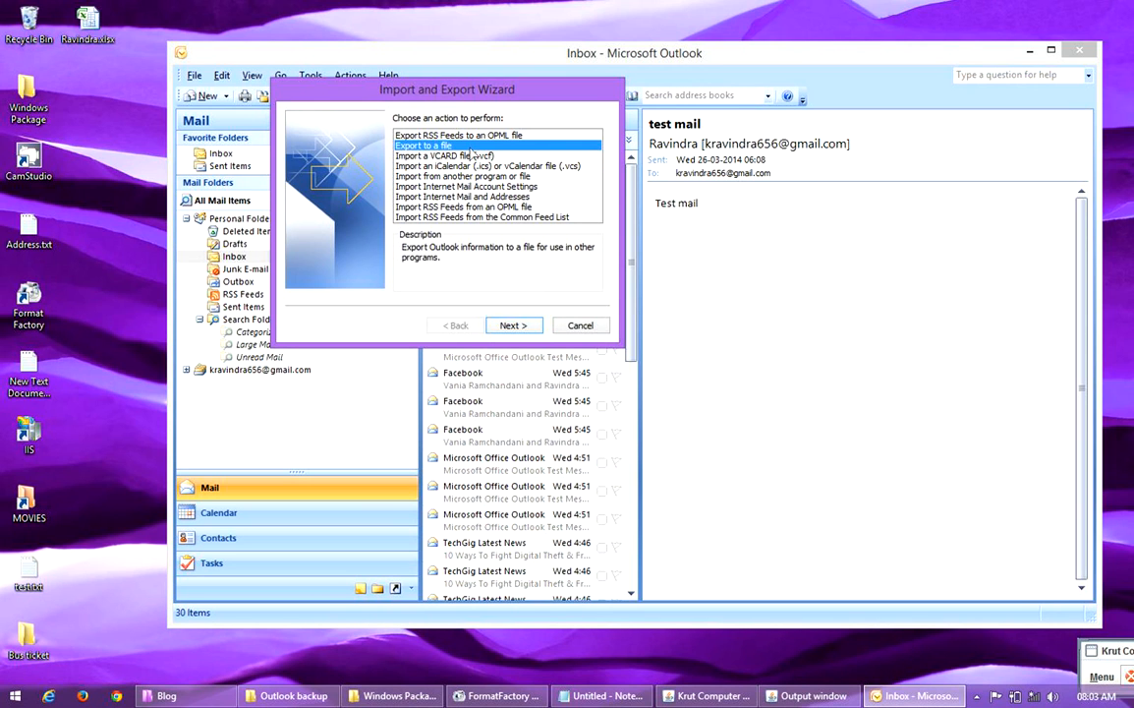
pyautogui.click(512, 325)
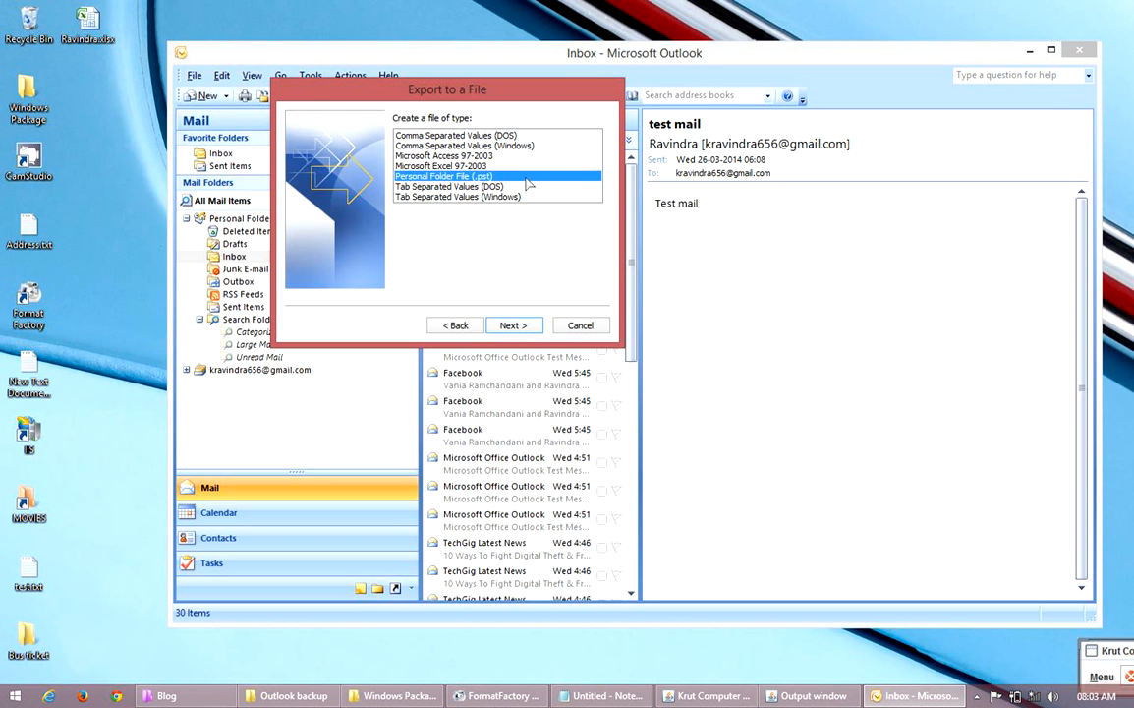
# Export the Inbox including subfolders as a .pst and advance to the save page
pyautogui.click(512, 324)
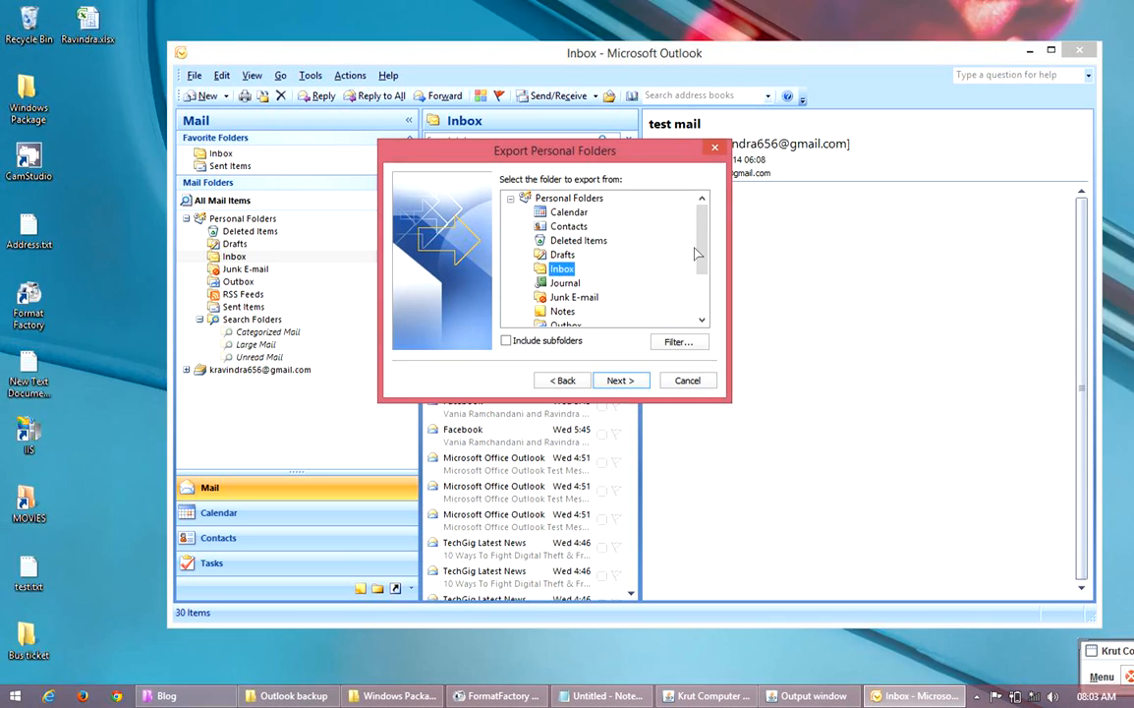
pyautogui.scroll(-3)
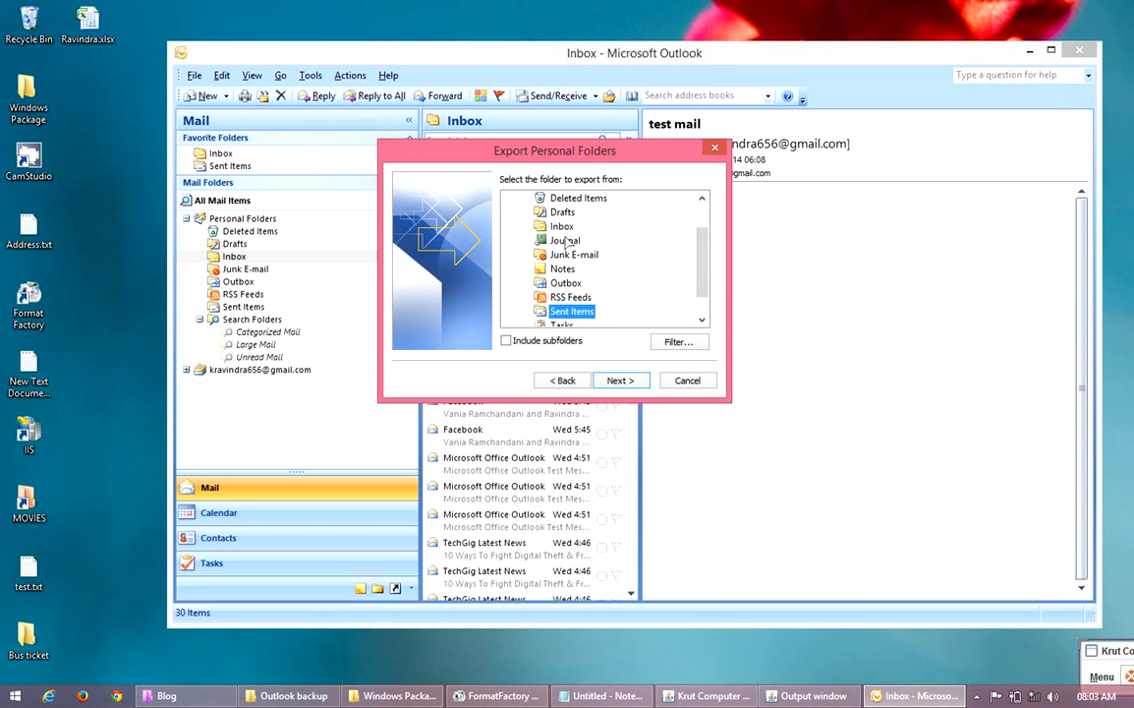
pyautogui.moveTo(560, 238)
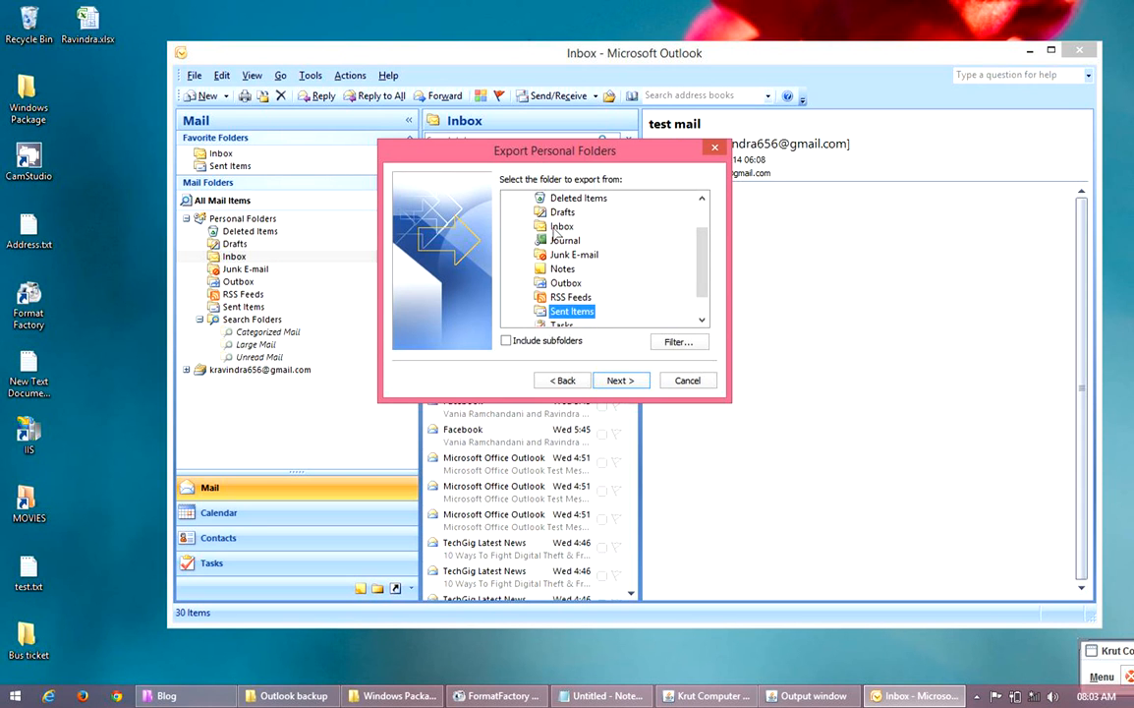
pyautogui.click(561, 226)
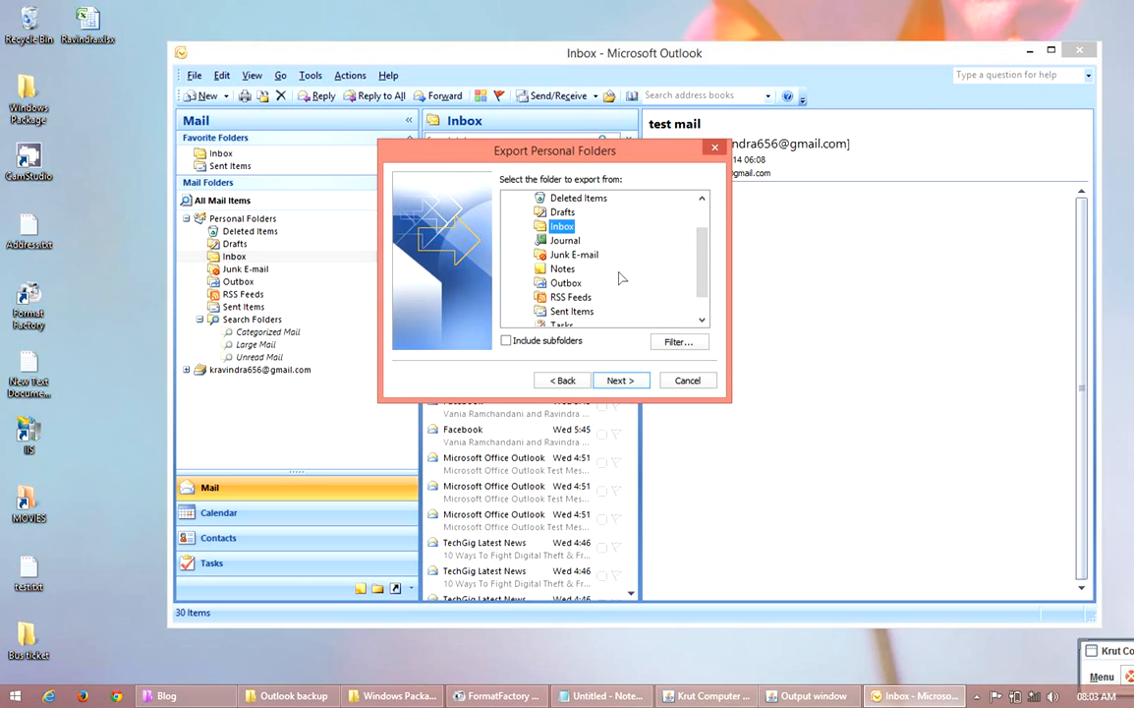
pyautogui.moveTo(573, 324)
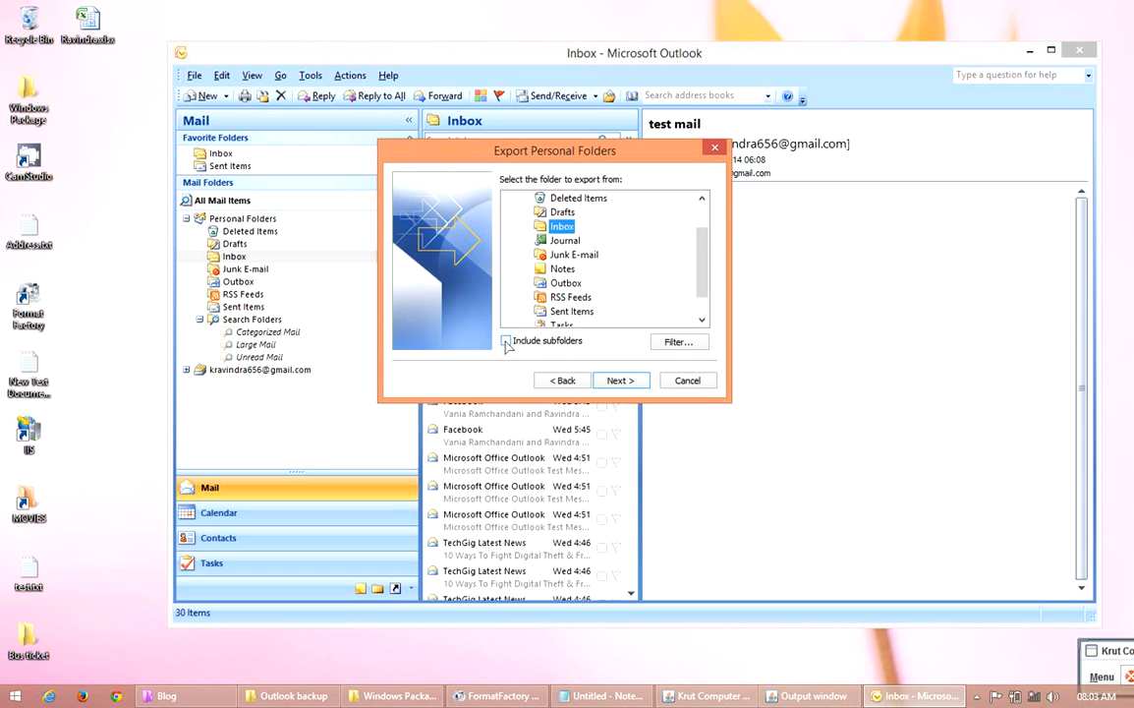
pyautogui.click(507, 341)
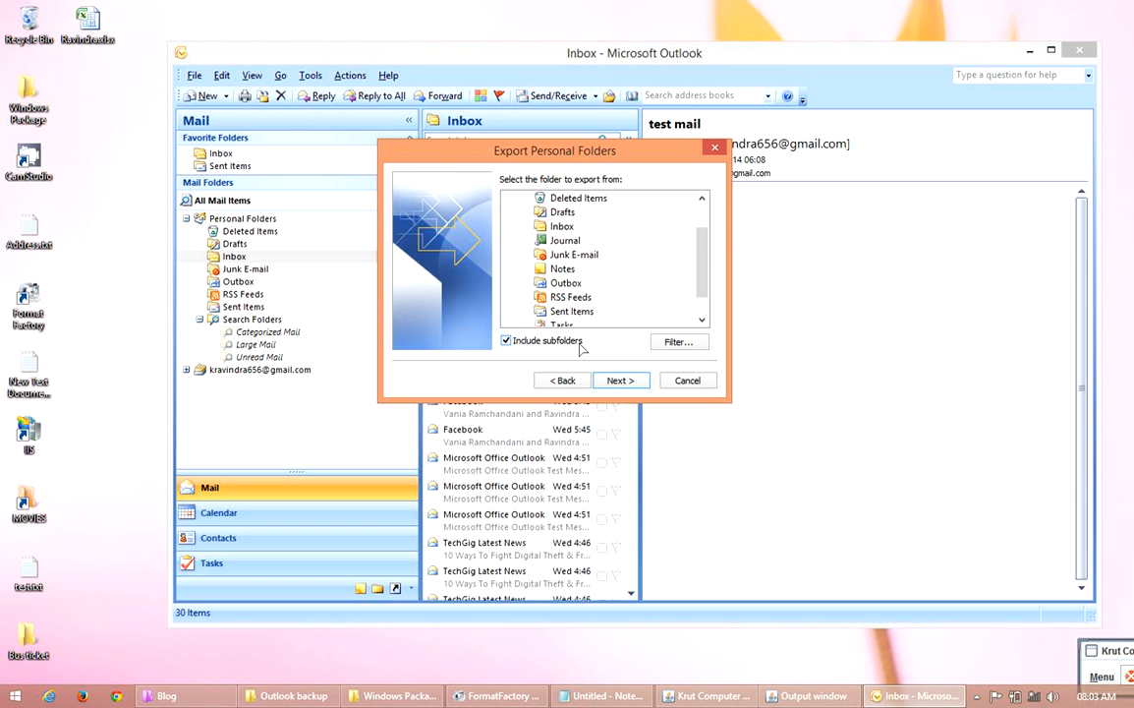
pyautogui.click(621, 381)
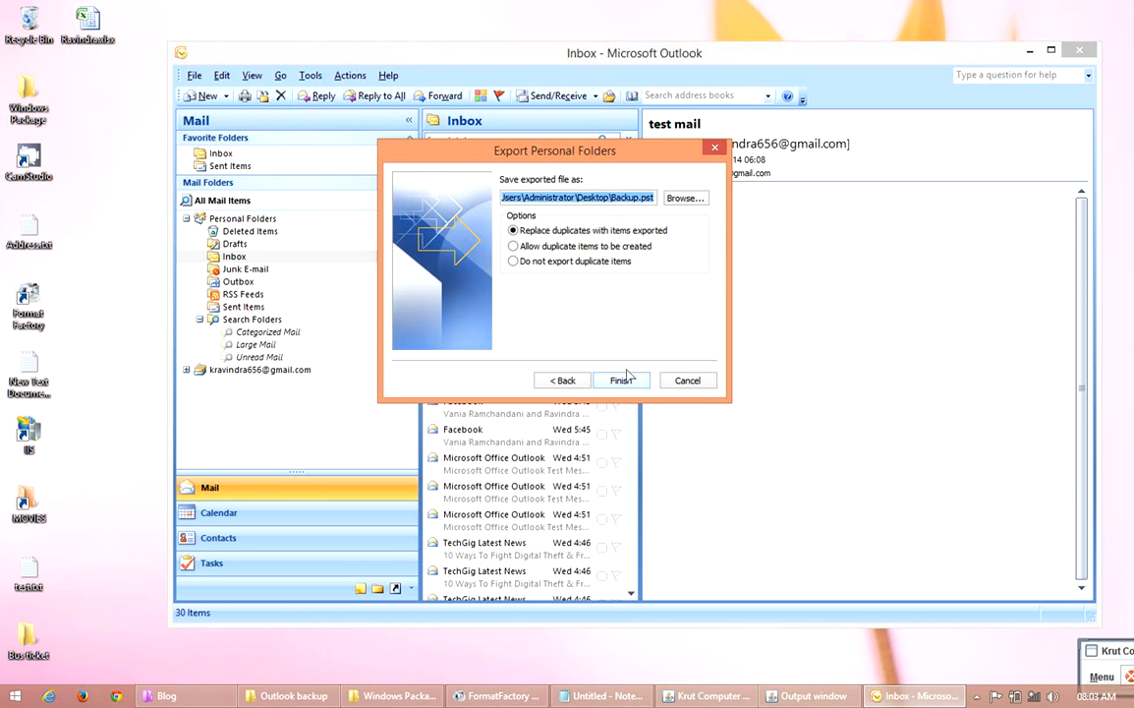
pyautogui.moveTo(484, 190)
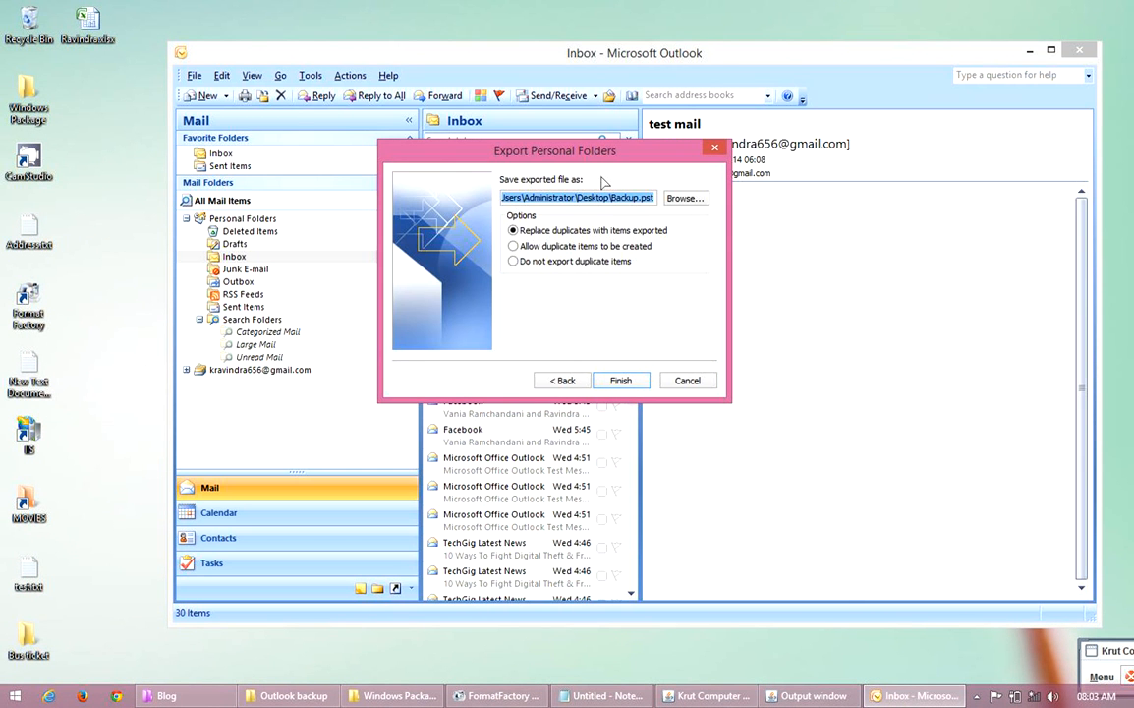
pyautogui.moveTo(539, 184)
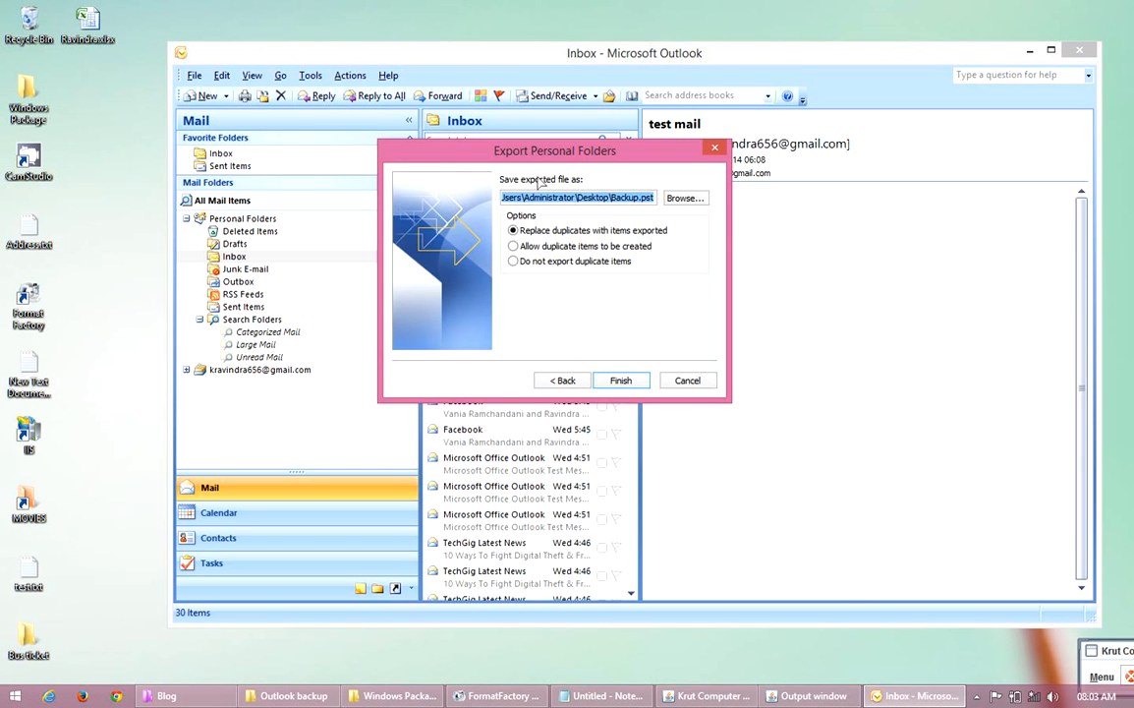
pyautogui.moveTo(586, 187)
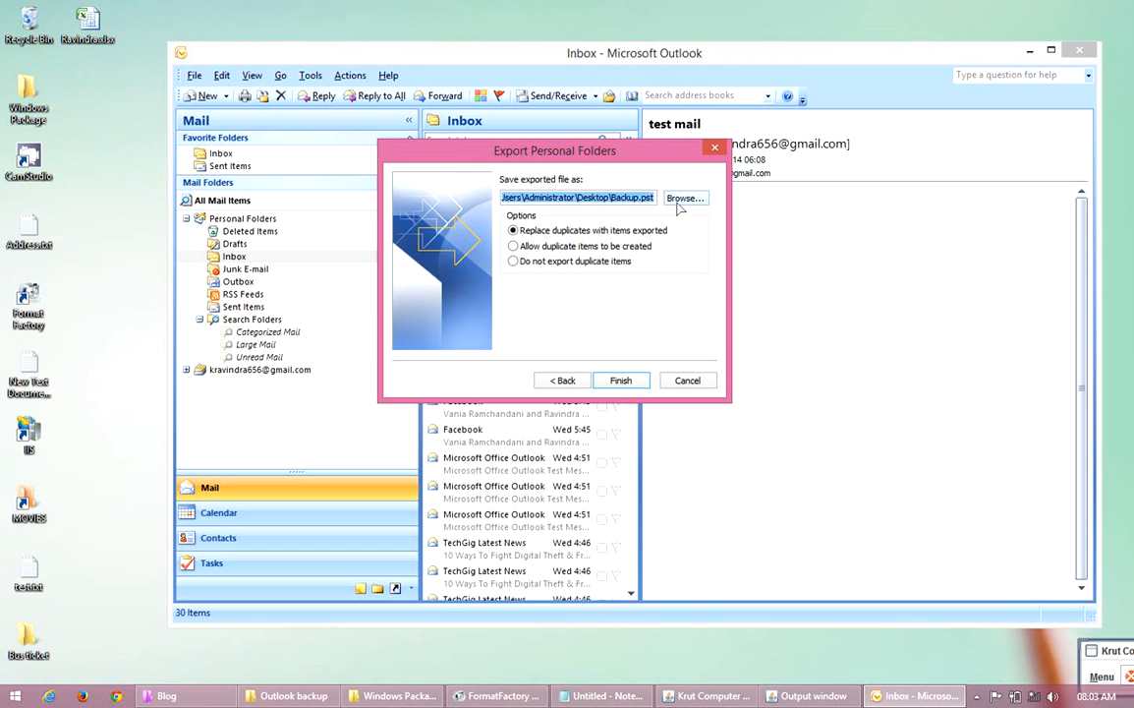
# Open the Browse file chooser for the backup's save location
pyautogui.click(685, 198)
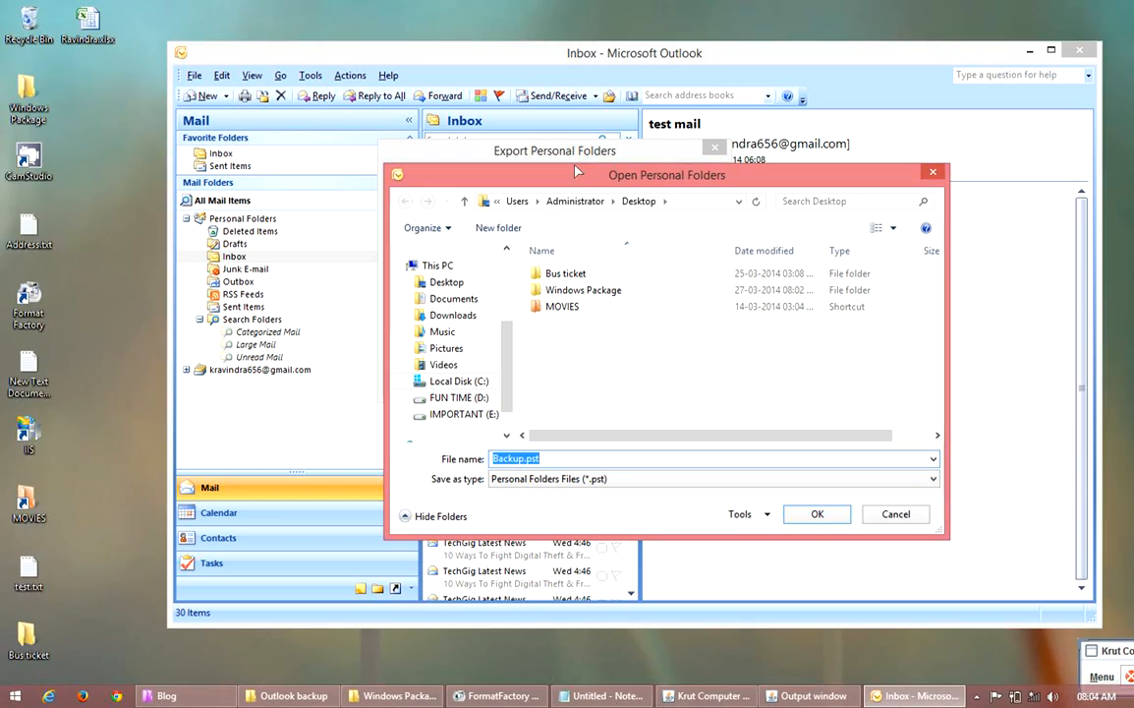
# Rename the Desktop backup file to 'Ravindra mails backup' and confirm the location
pyautogui.click(447, 283)
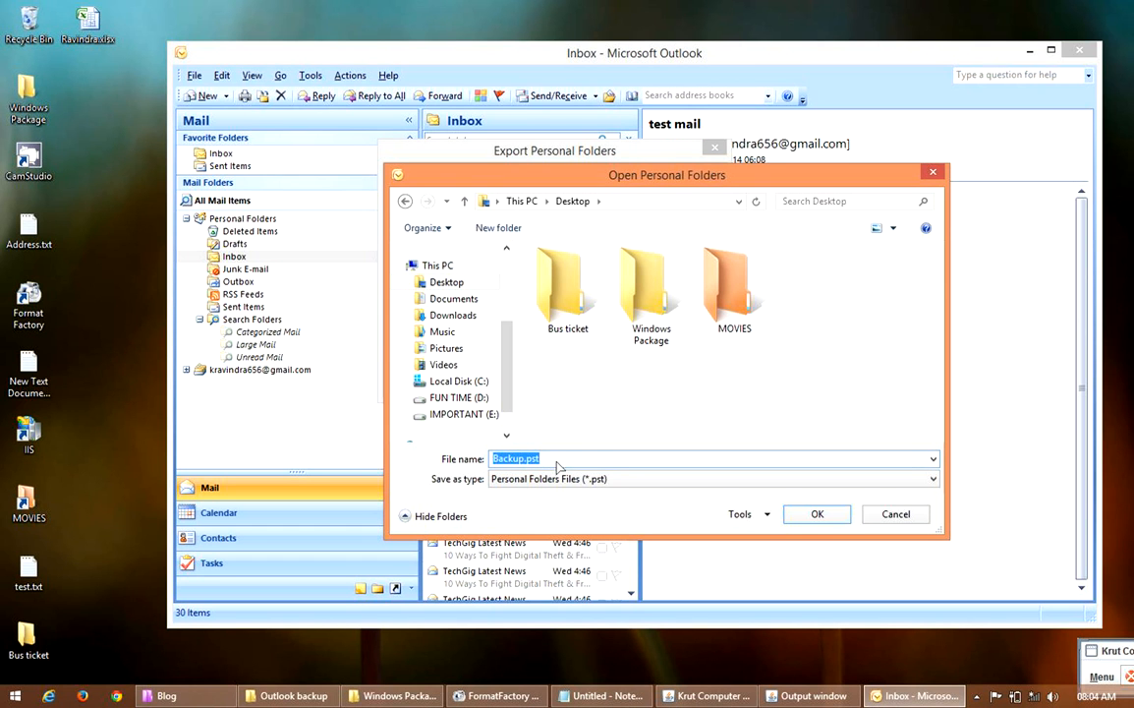
pyautogui.moveTo(613, 467)
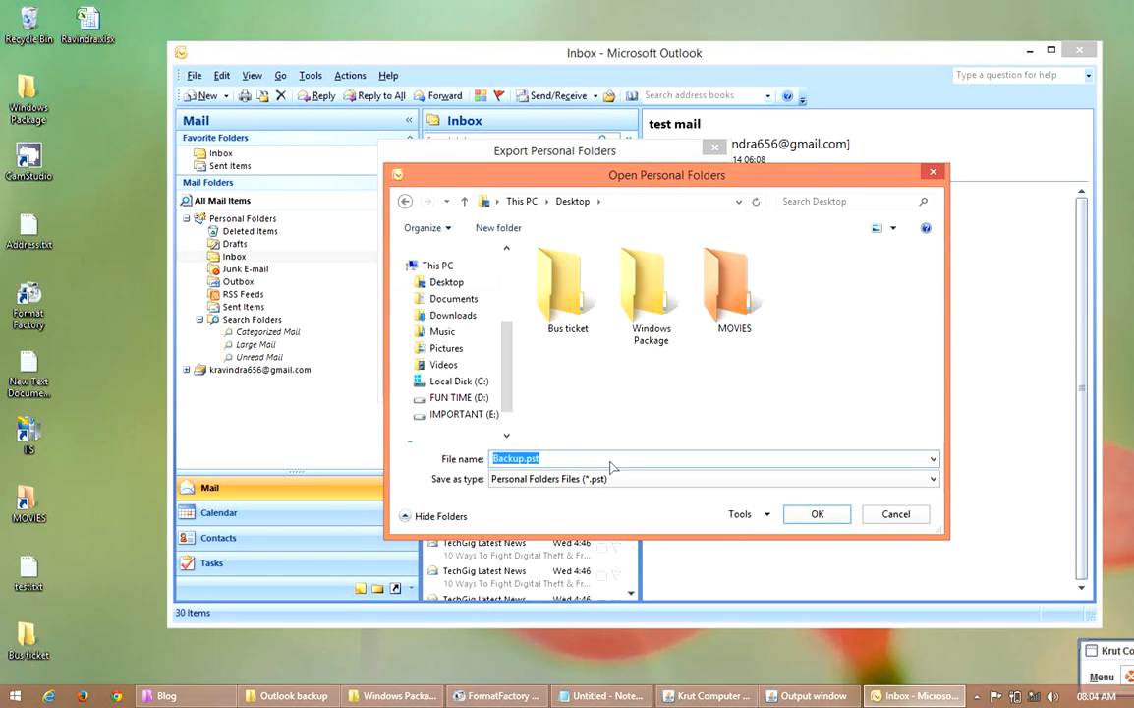
pyautogui.write('Ravindra')
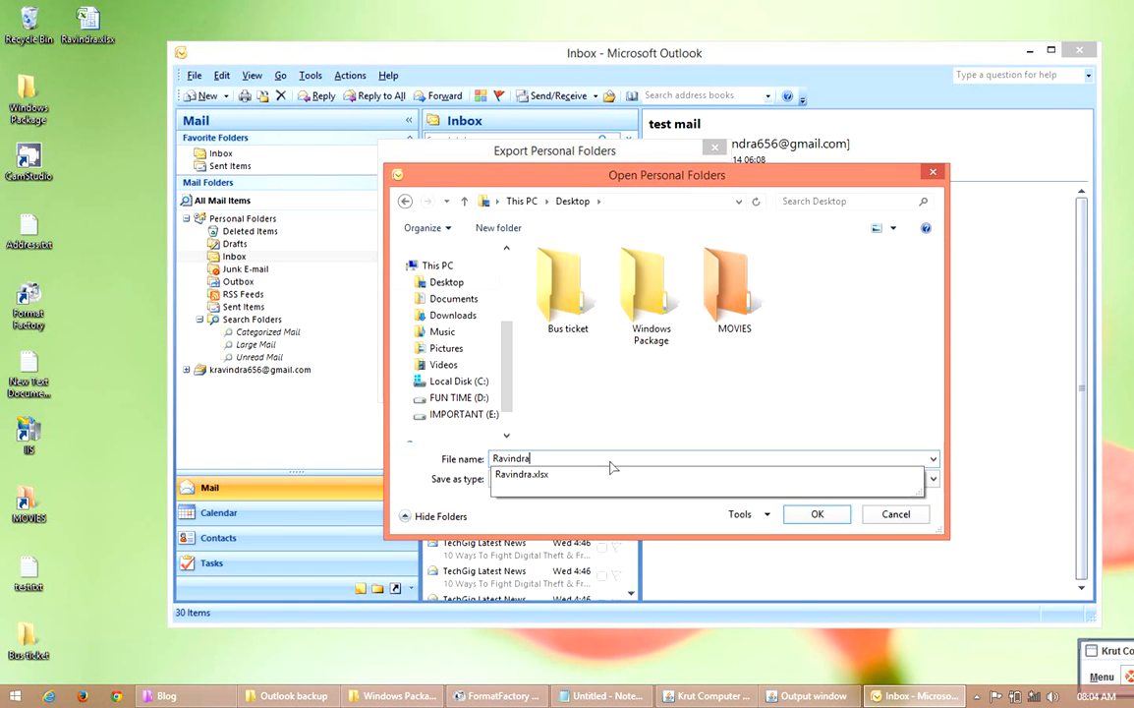
pyautogui.write('mal')
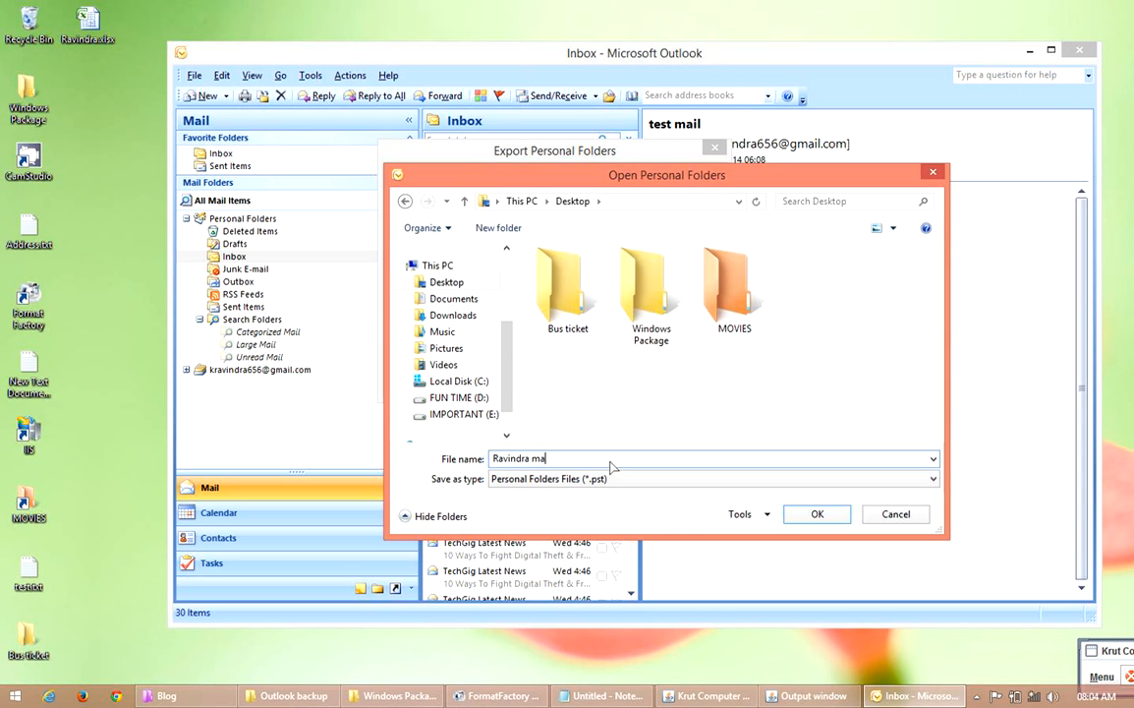
pyautogui.write('ils ba')
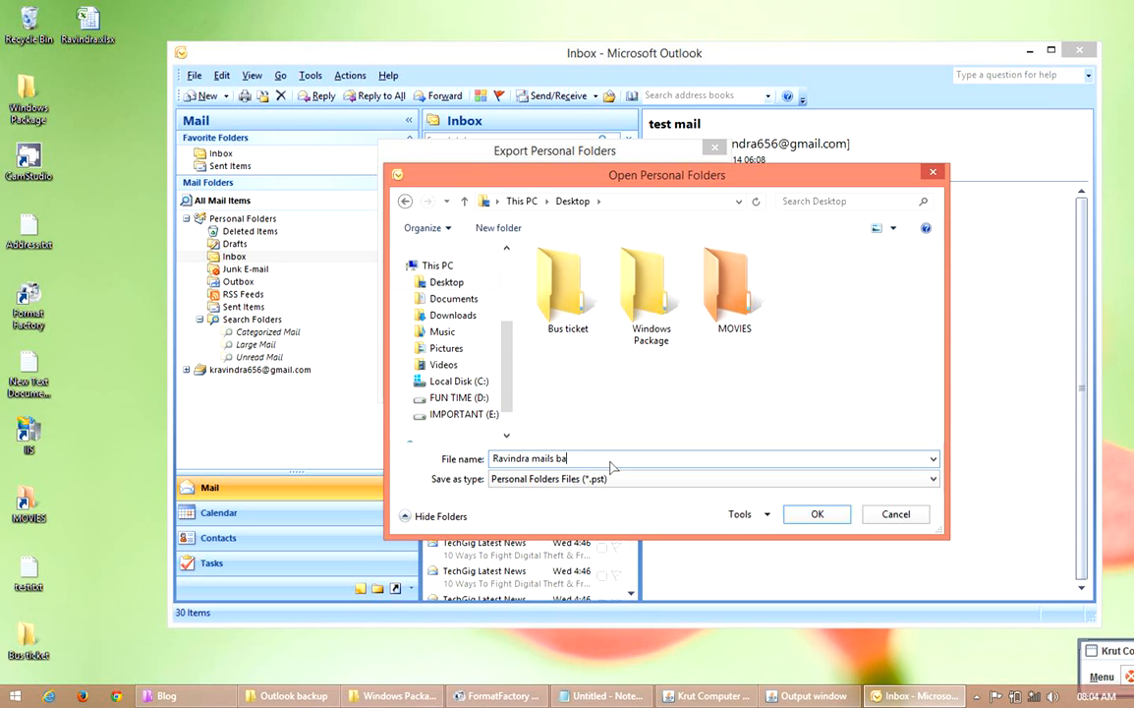
pyautogui.write('ckup')
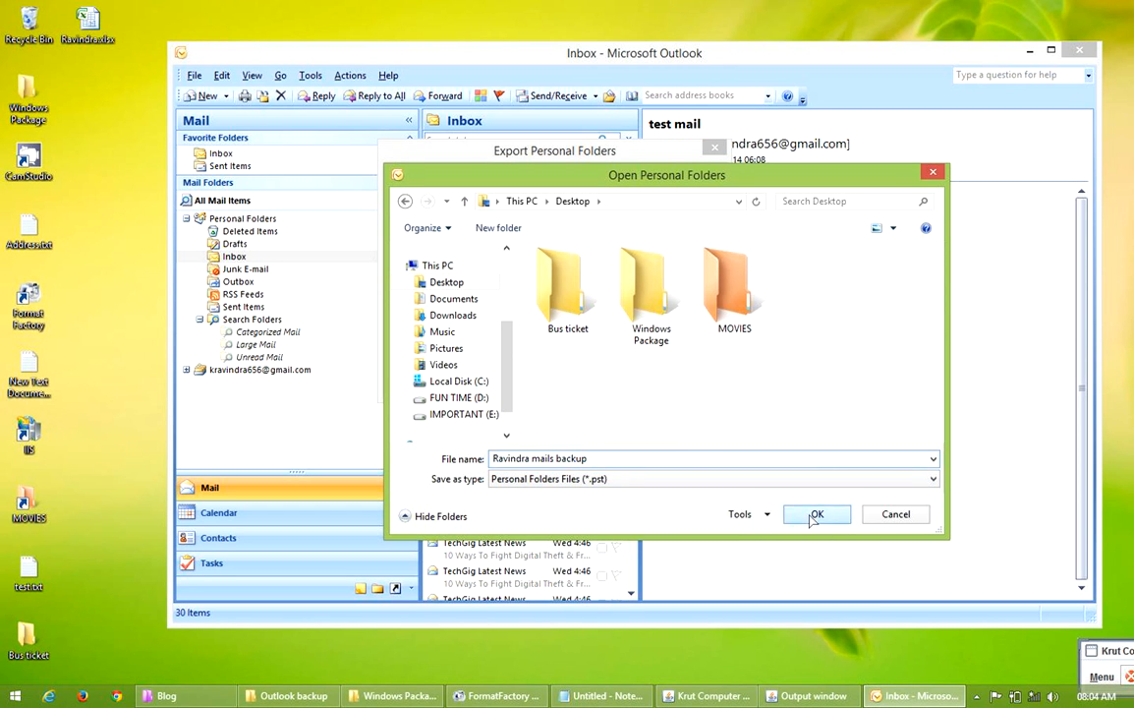
pyautogui.click(817, 513)
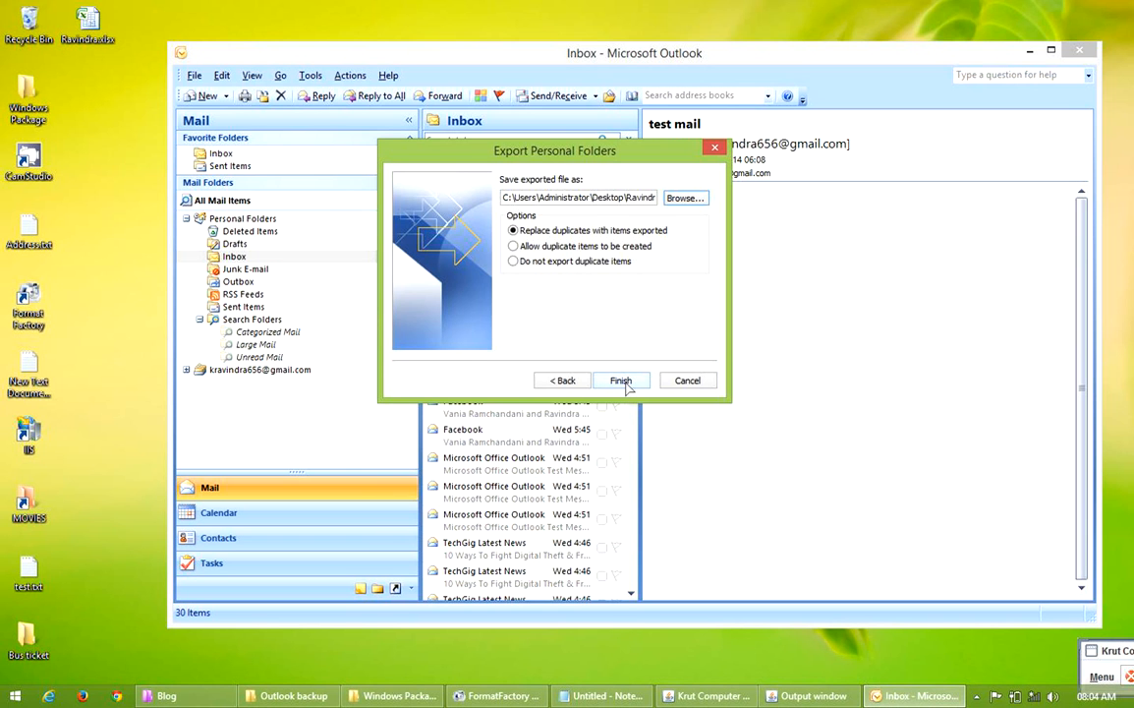
# Finish the export as 'Ravindra mails backup' with a password, entered and confirmed
pyautogui.click(620, 380)
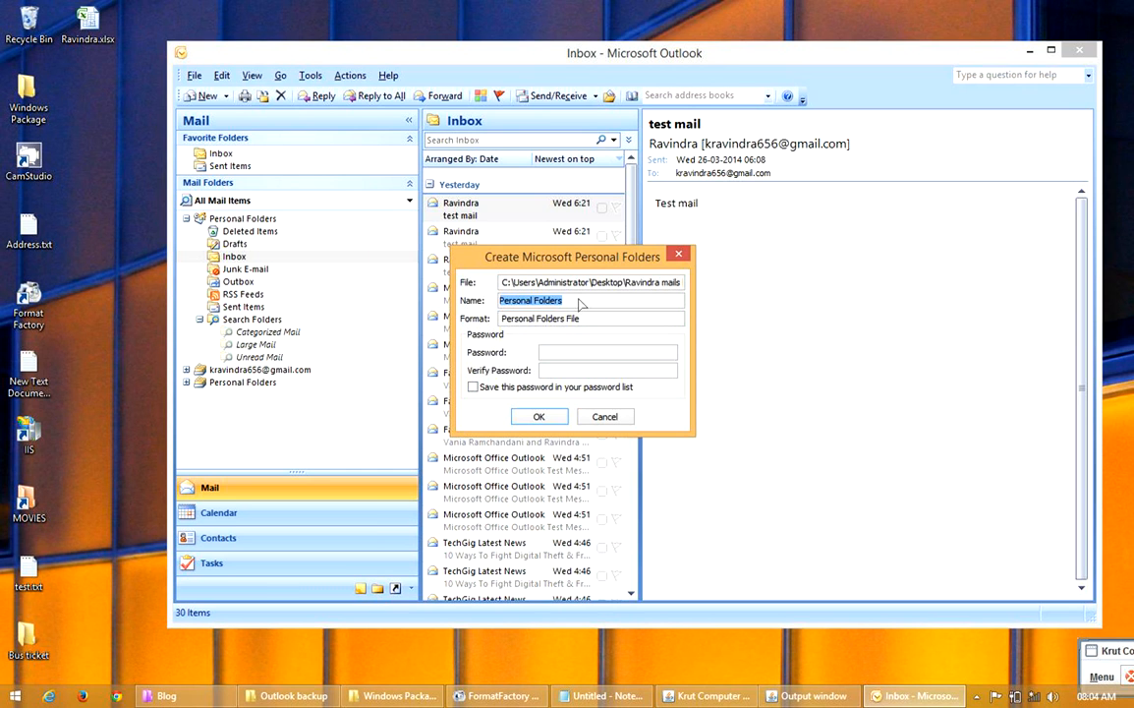
pyautogui.write('Ravindra mails backup')
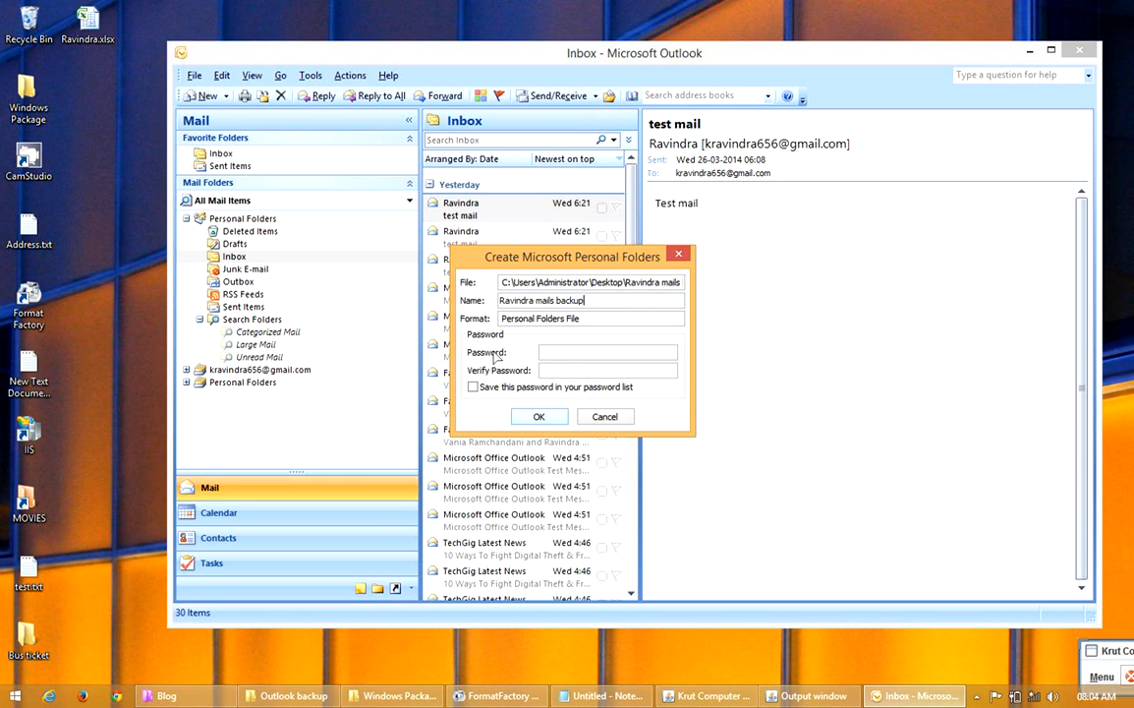
pyautogui.click(607, 352)
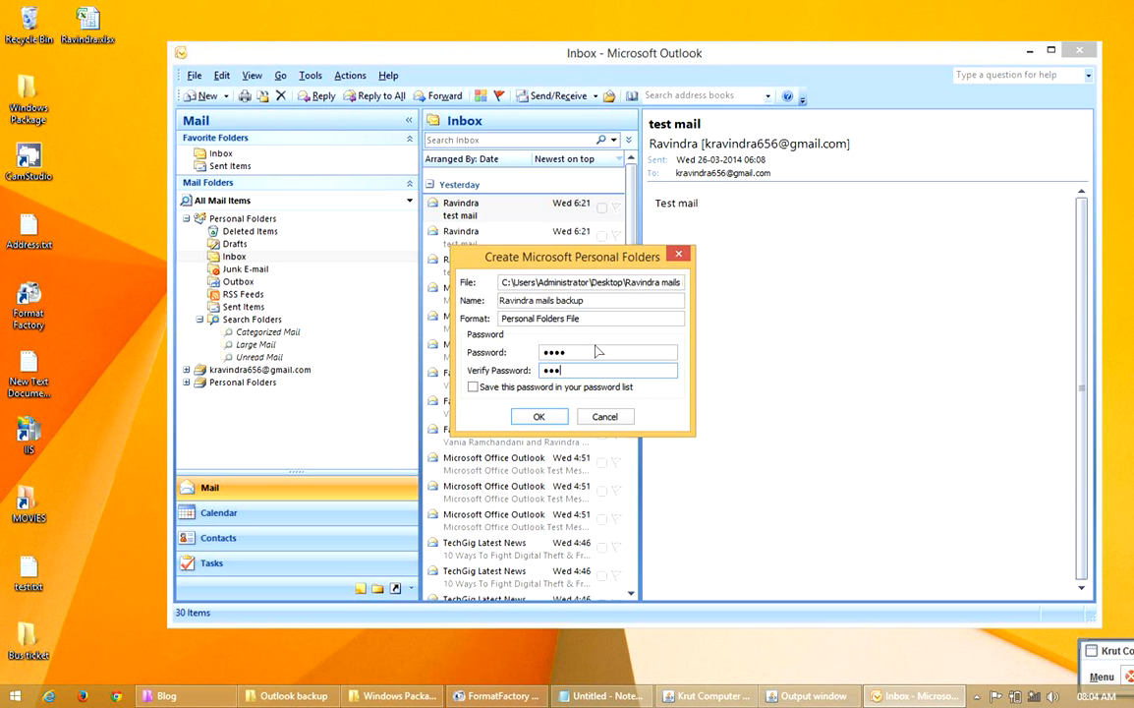
pyautogui.write('•')
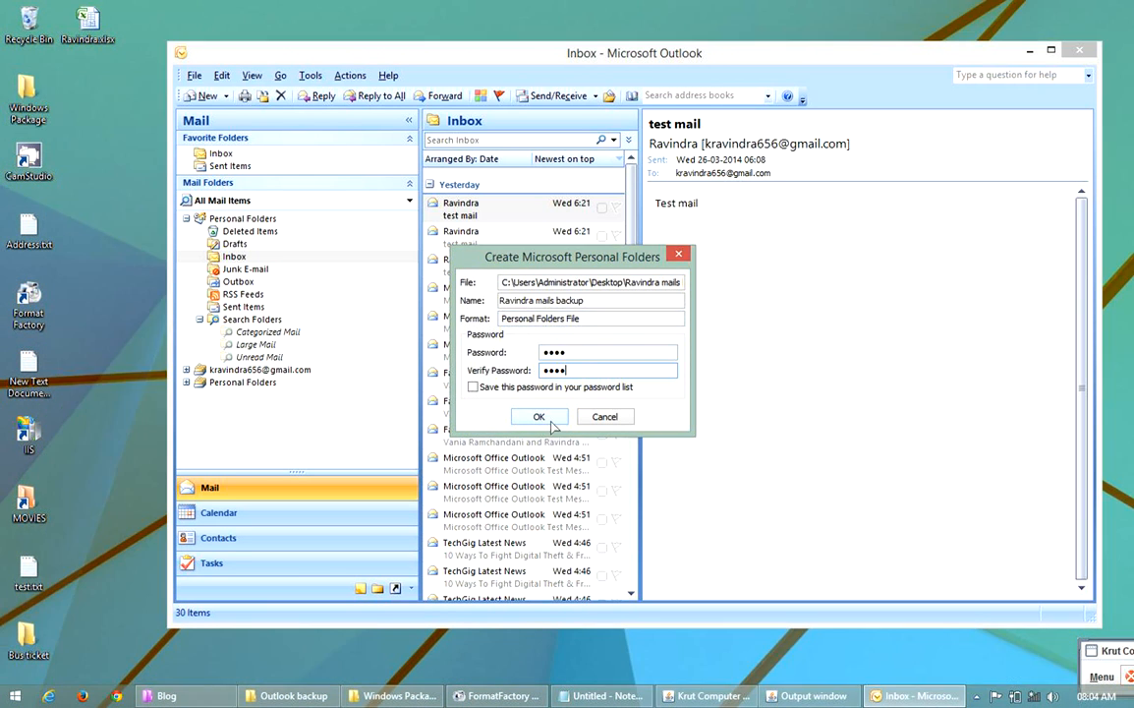
pyautogui.click(539, 416)
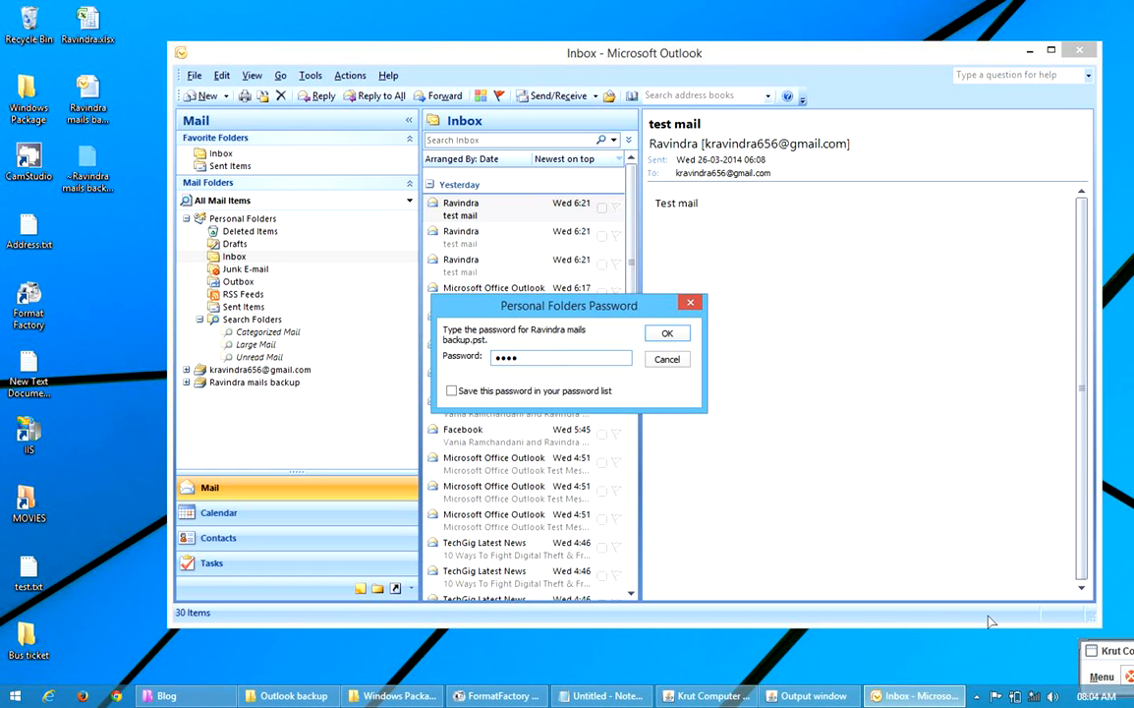
pyautogui.write('•')
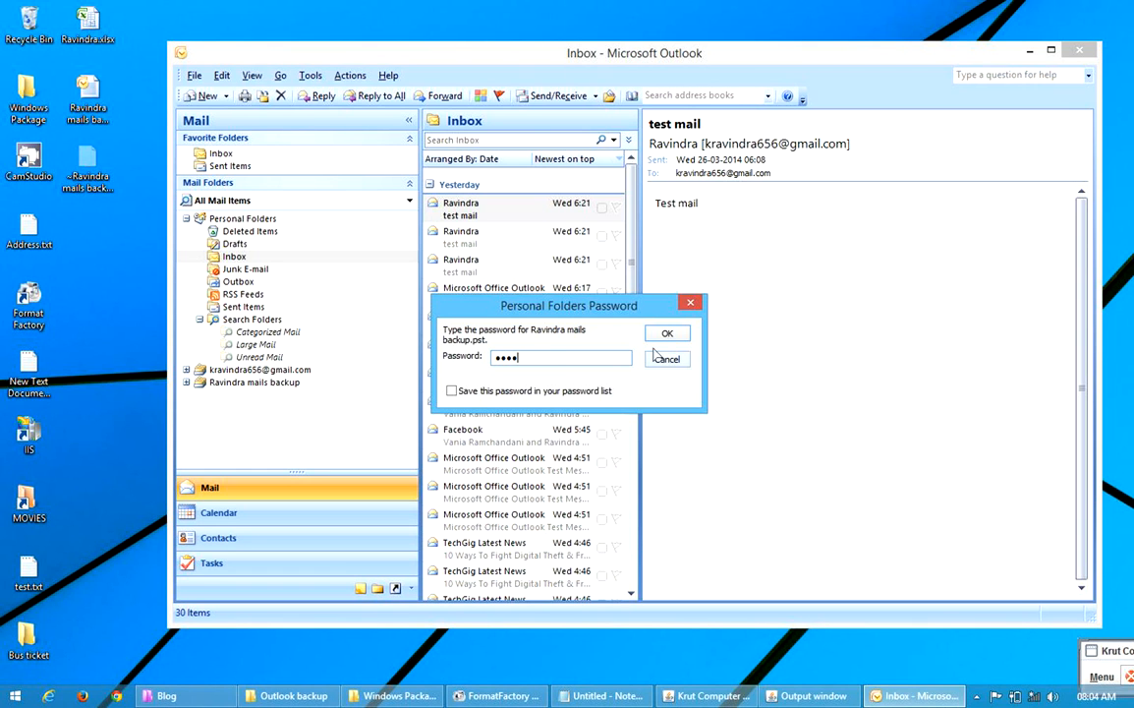
pyautogui.click(666, 332)
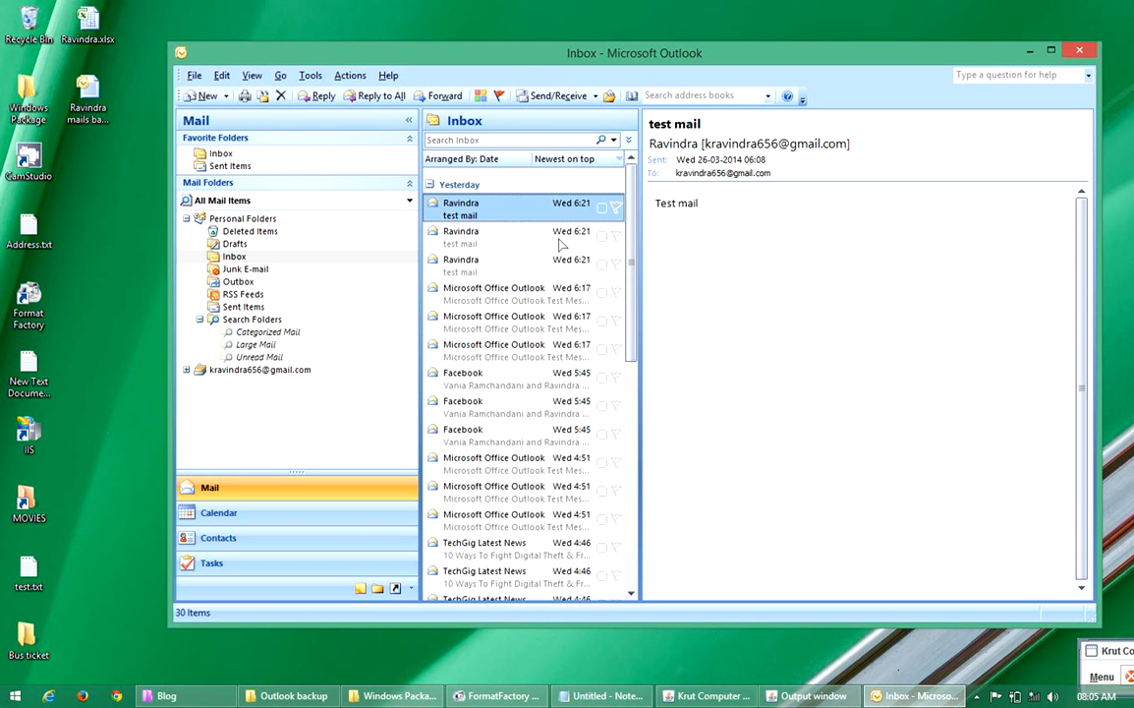
pyautogui.moveTo(560, 244)
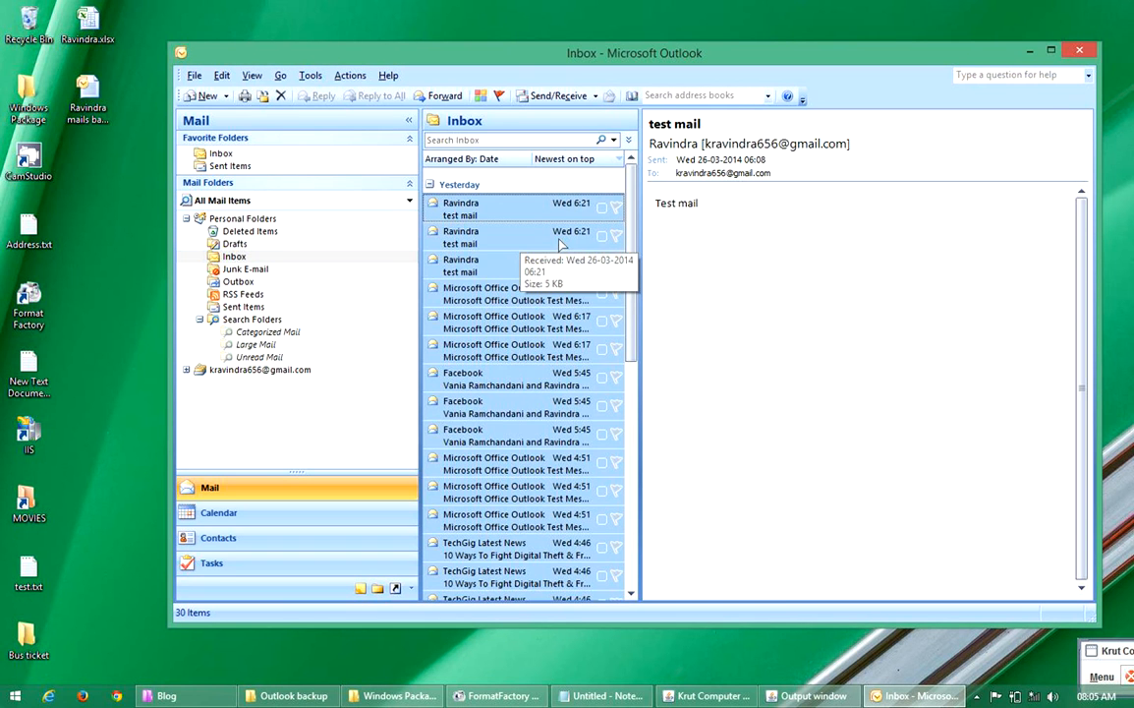
# Select all 30 Inbox messages and delete them
pyautogui.click(263, 96)
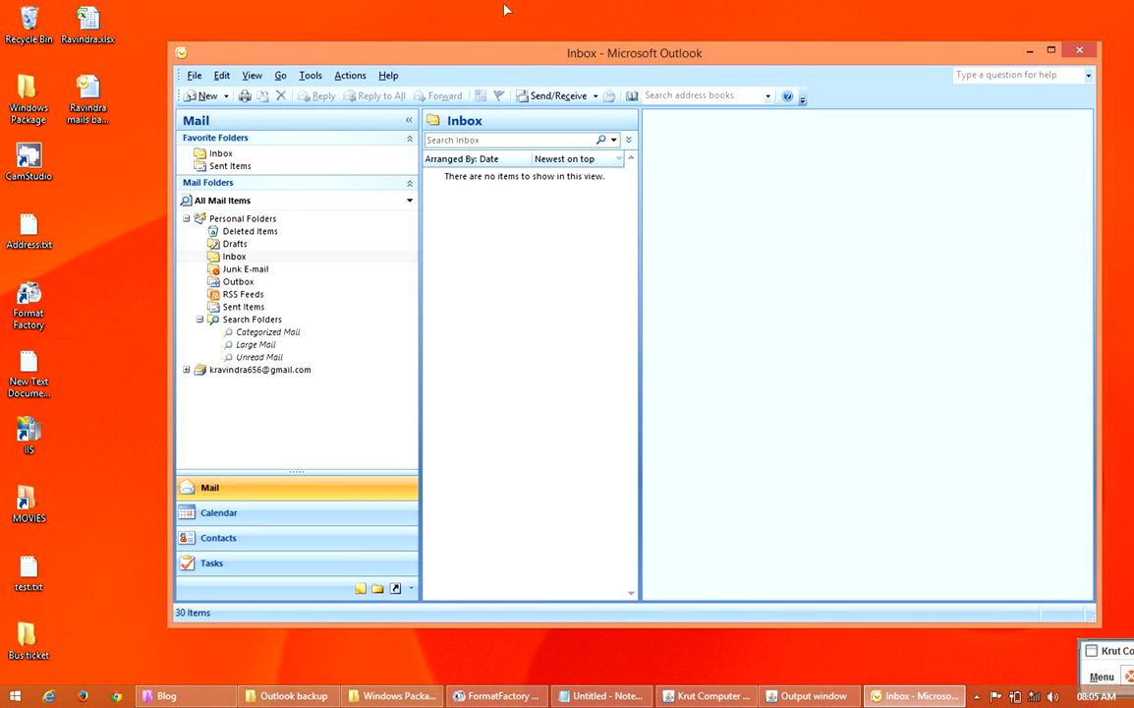
pyautogui.click(234, 255)
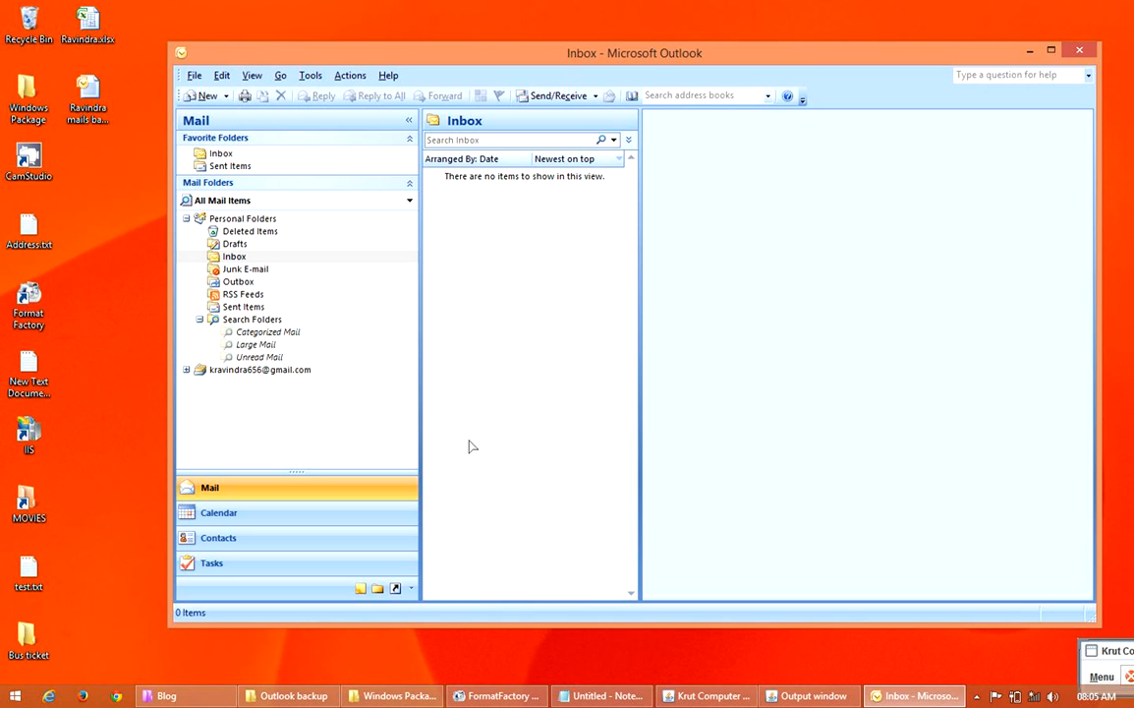
pyautogui.click(87, 99)
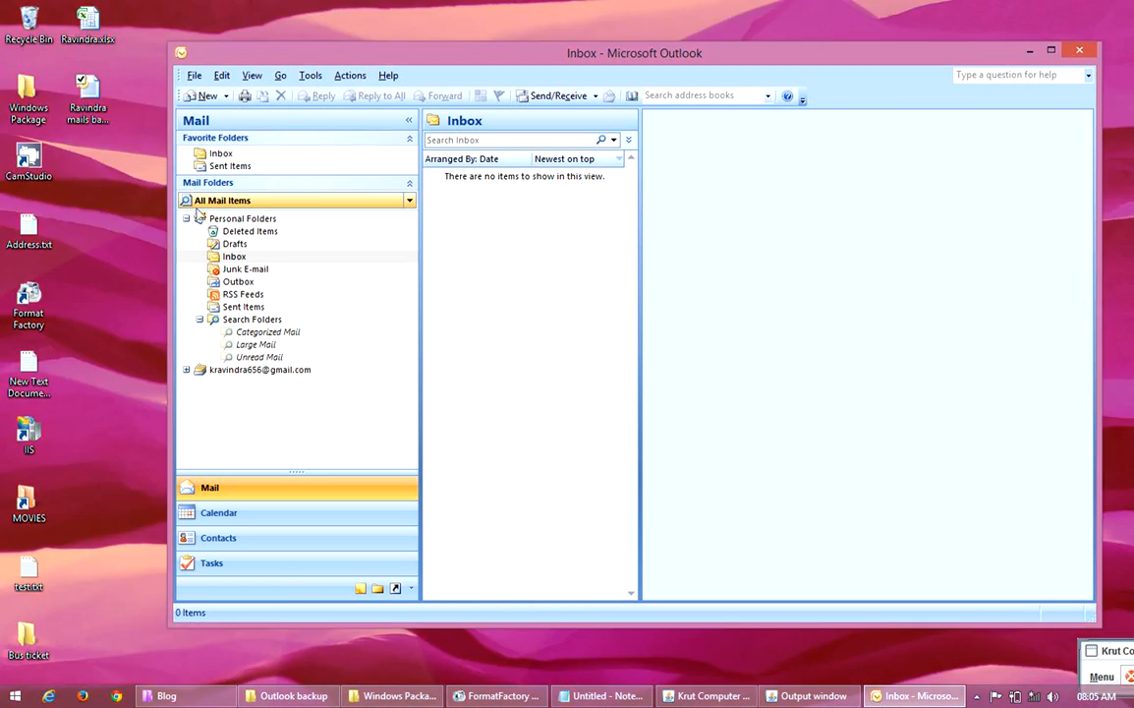
# Open Import and Export, choose Import from another program or file, then Personal Folder File (.pst)
pyautogui.click(234, 256)
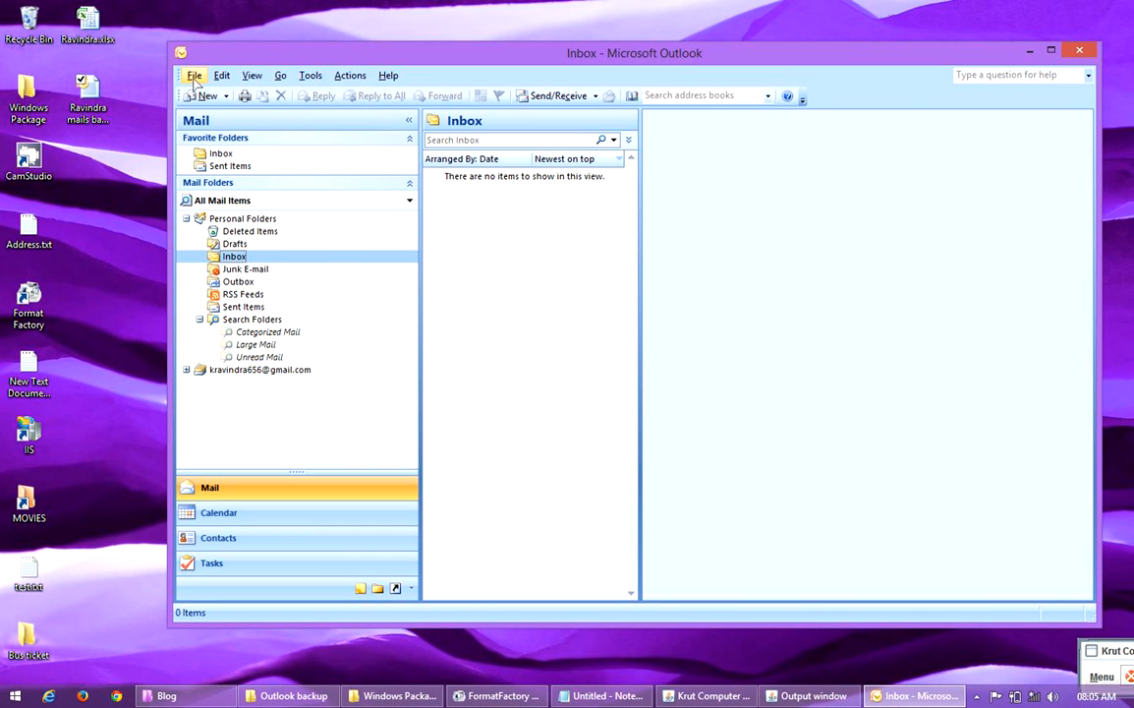
pyautogui.click(193, 74)
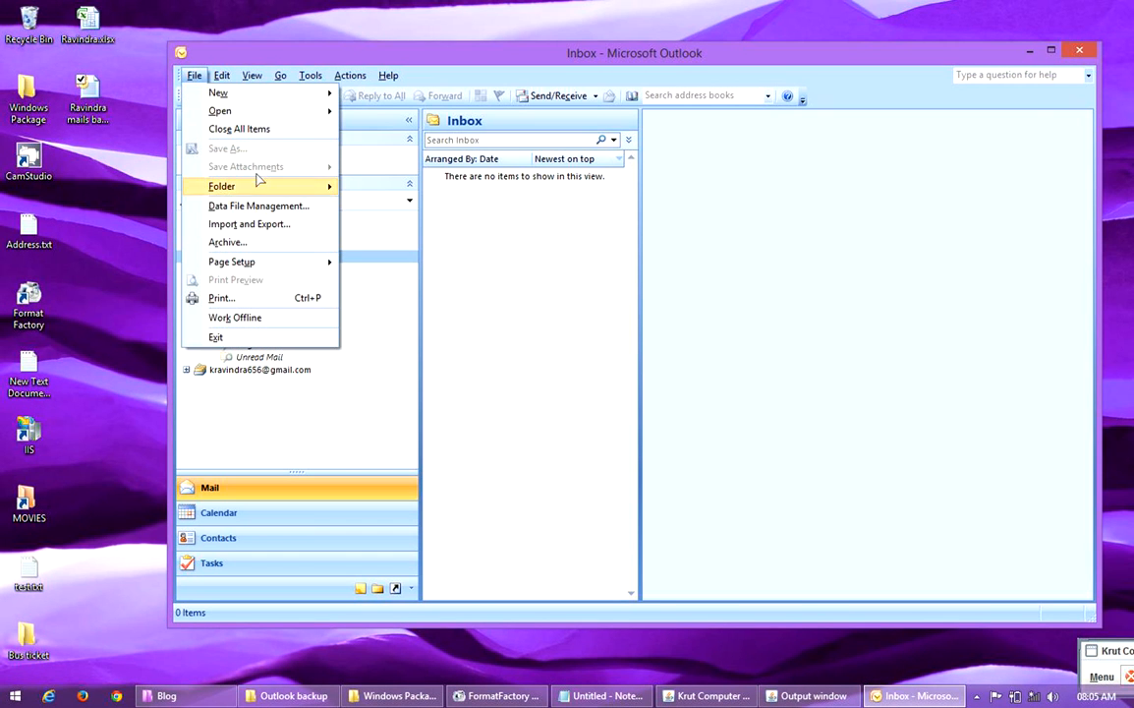
pyautogui.click(249, 223)
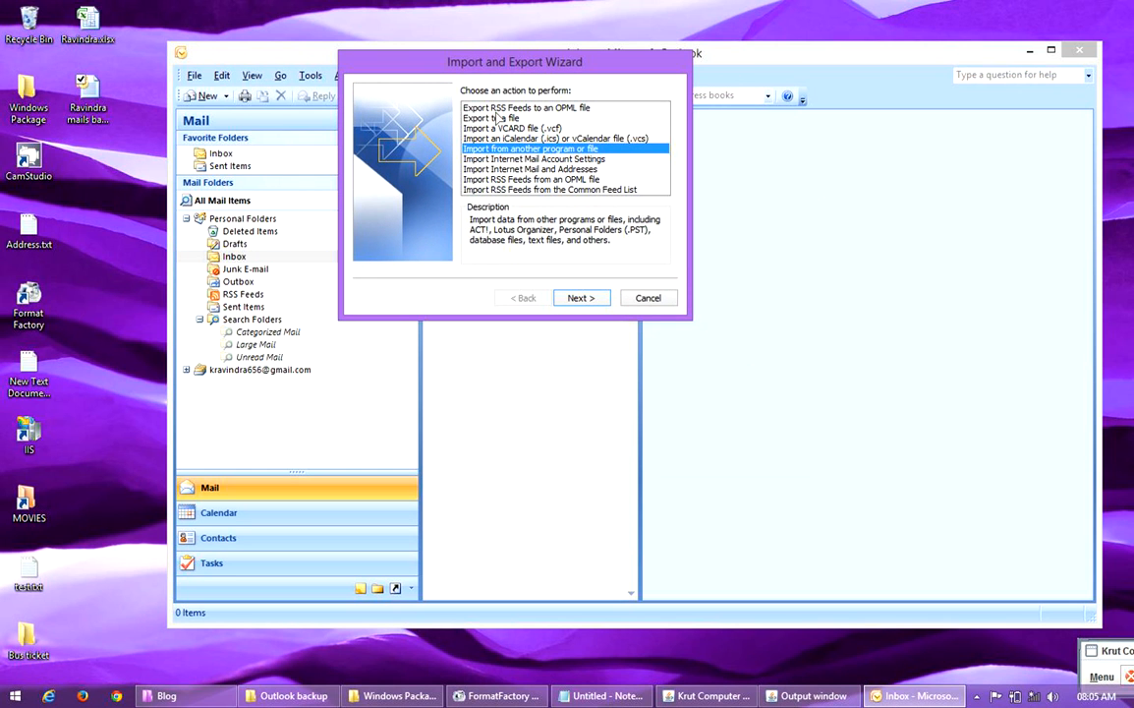
pyautogui.moveTo(528, 128)
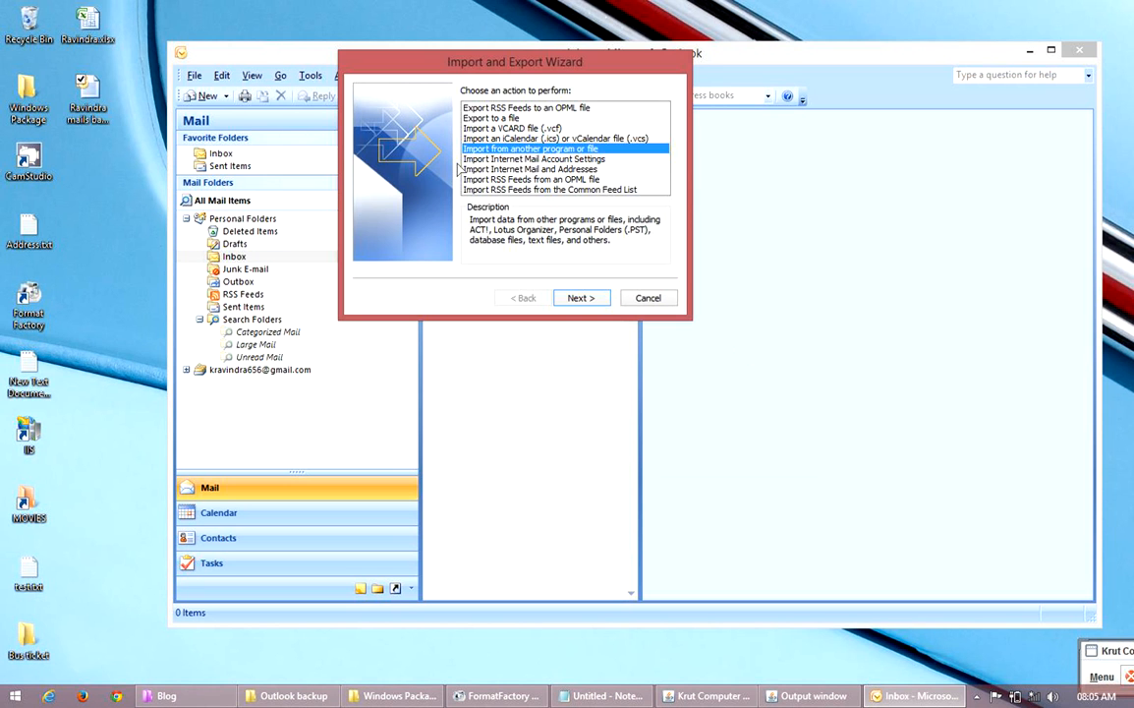
pyautogui.moveTo(86, 99)
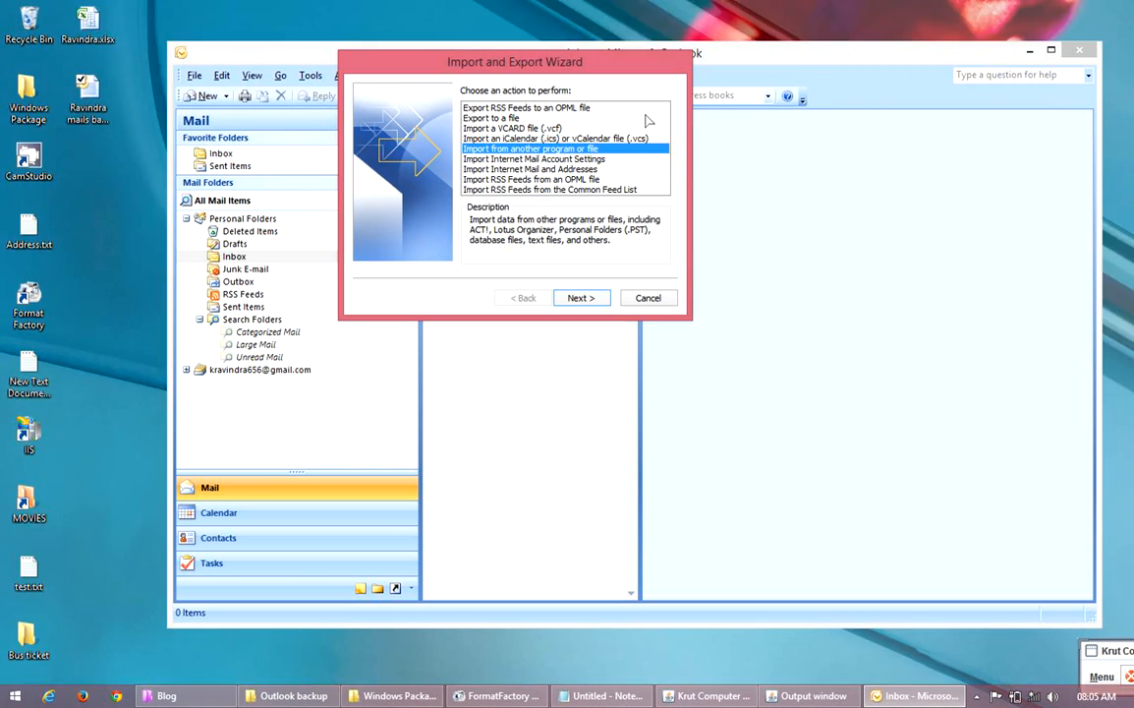
pyautogui.click(580, 297)
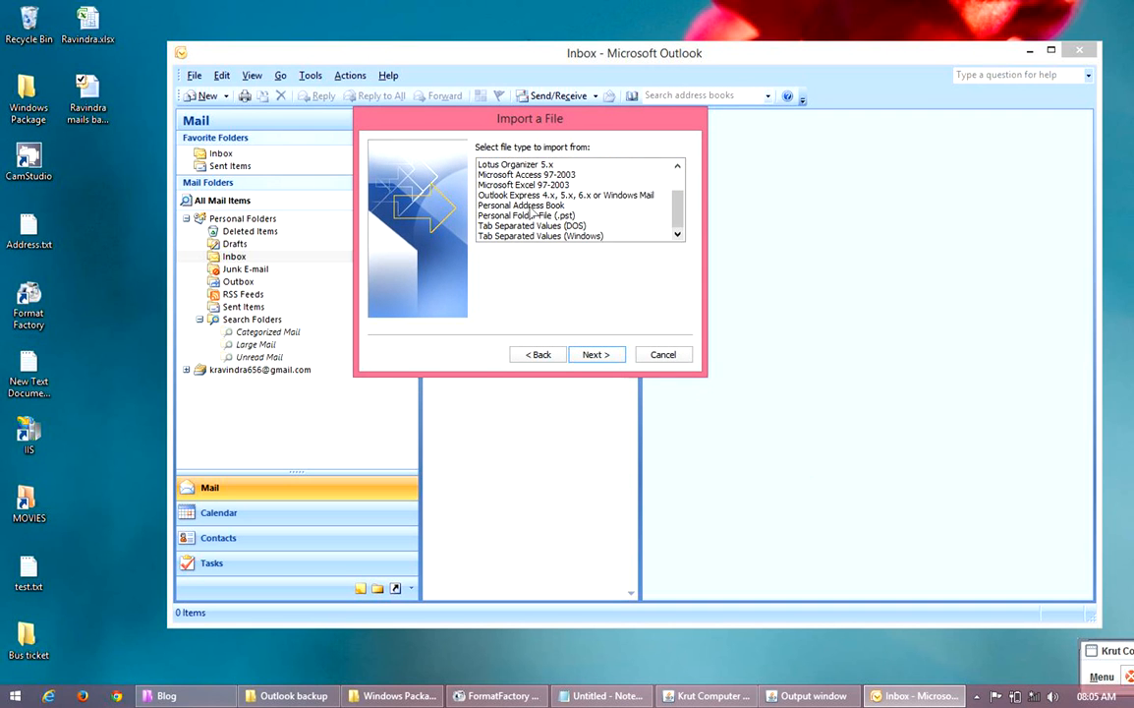
pyautogui.click(525, 215)
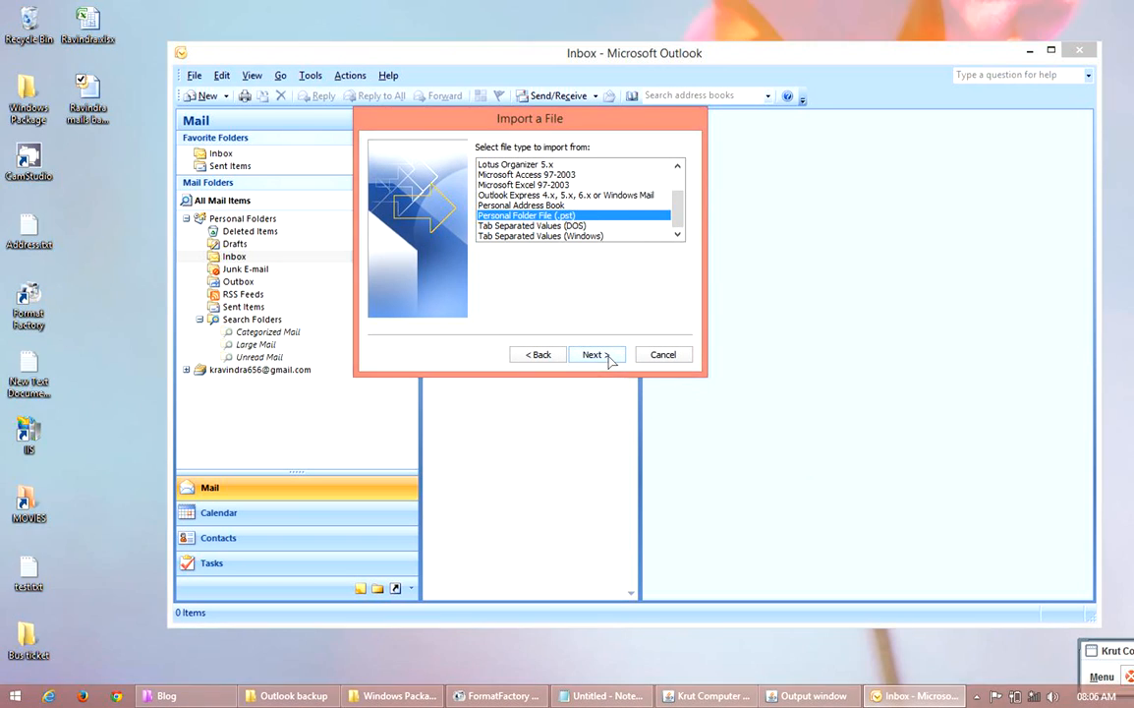
pyautogui.click(593, 353)
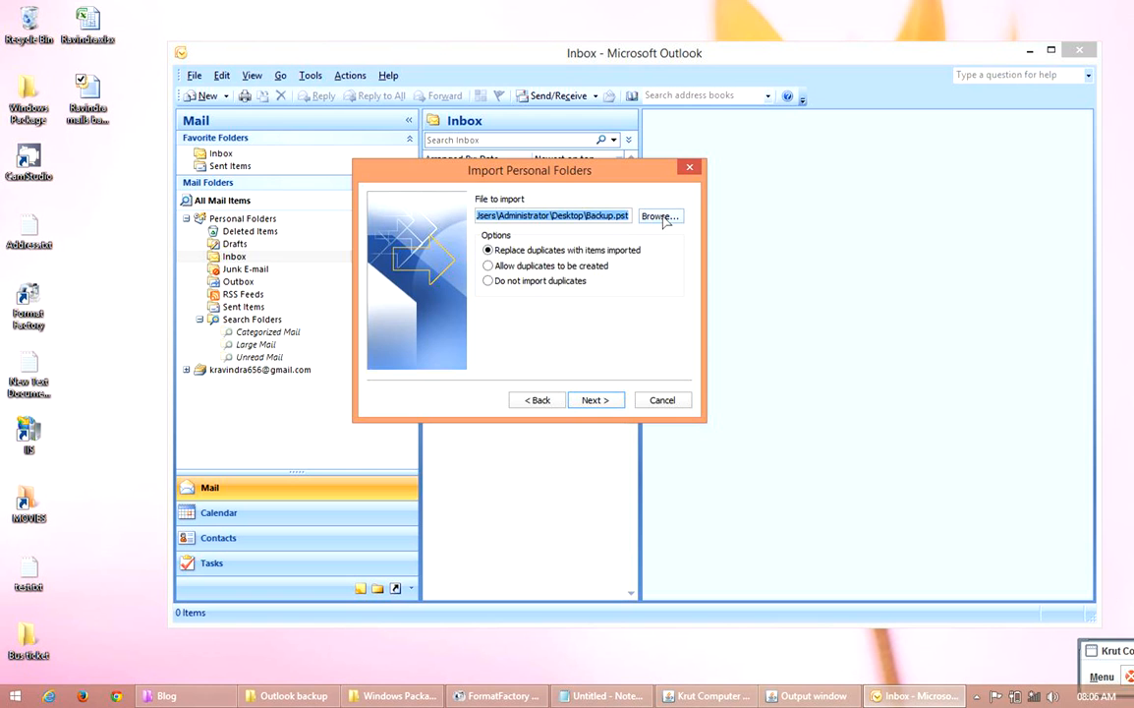
# Select the mail backup .pst file on the Desktop as the file to import
pyautogui.click(659, 216)
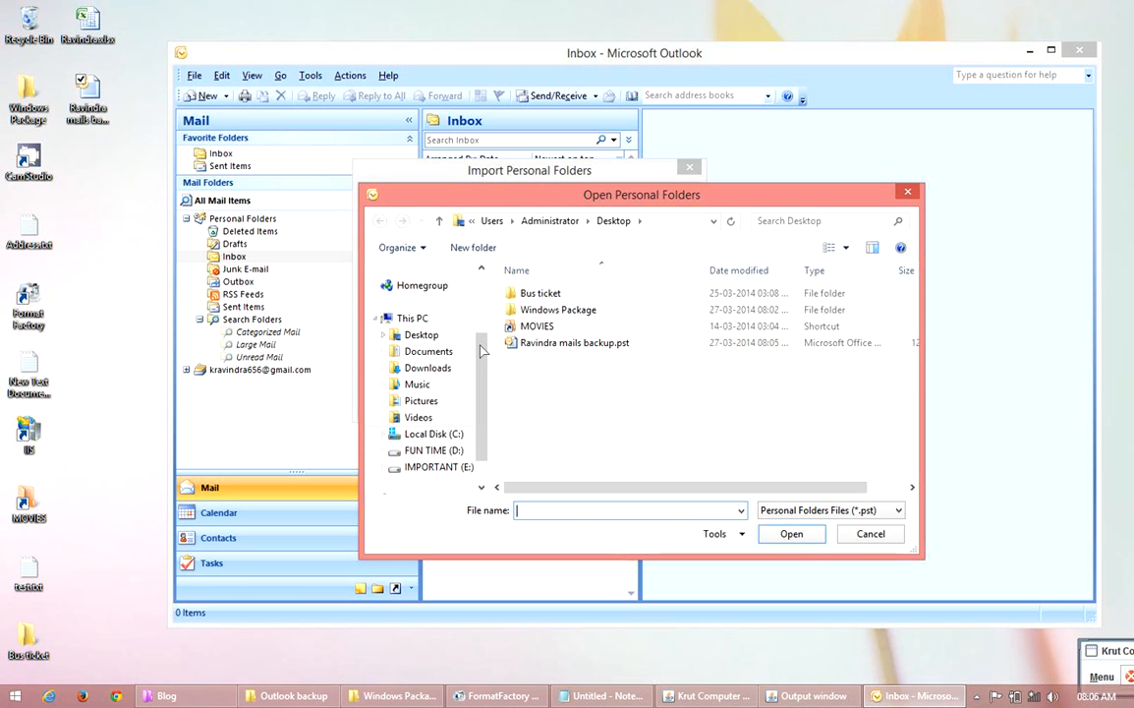
pyautogui.click(412, 317)
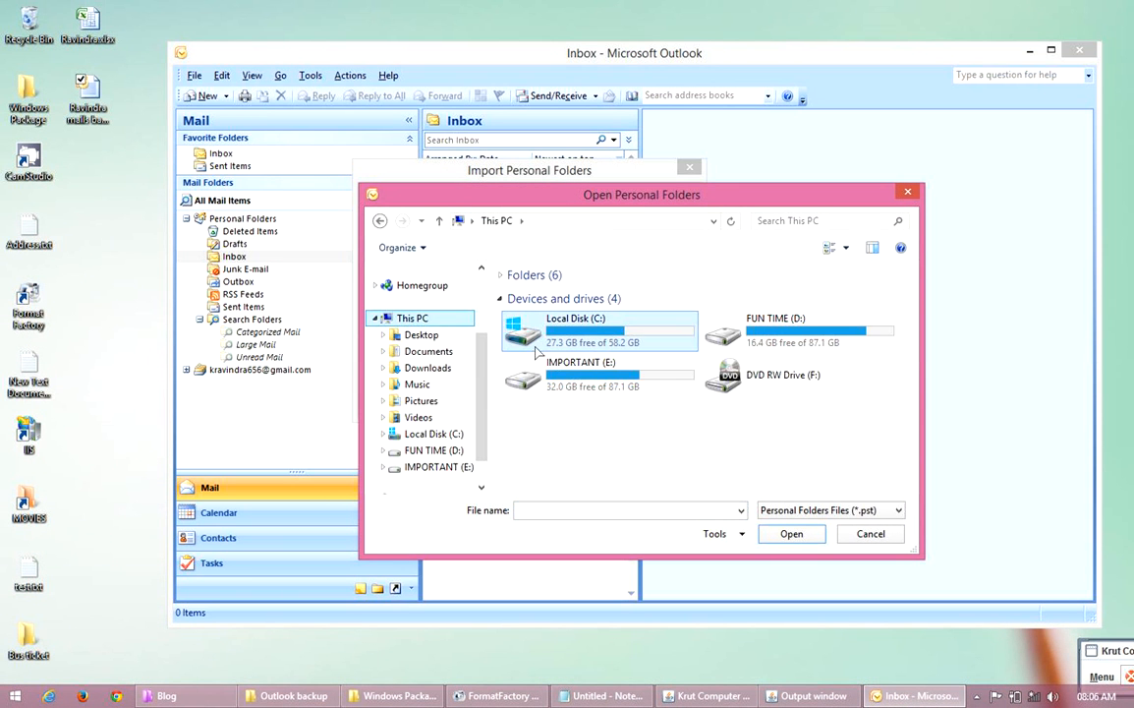
pyautogui.click(420, 334)
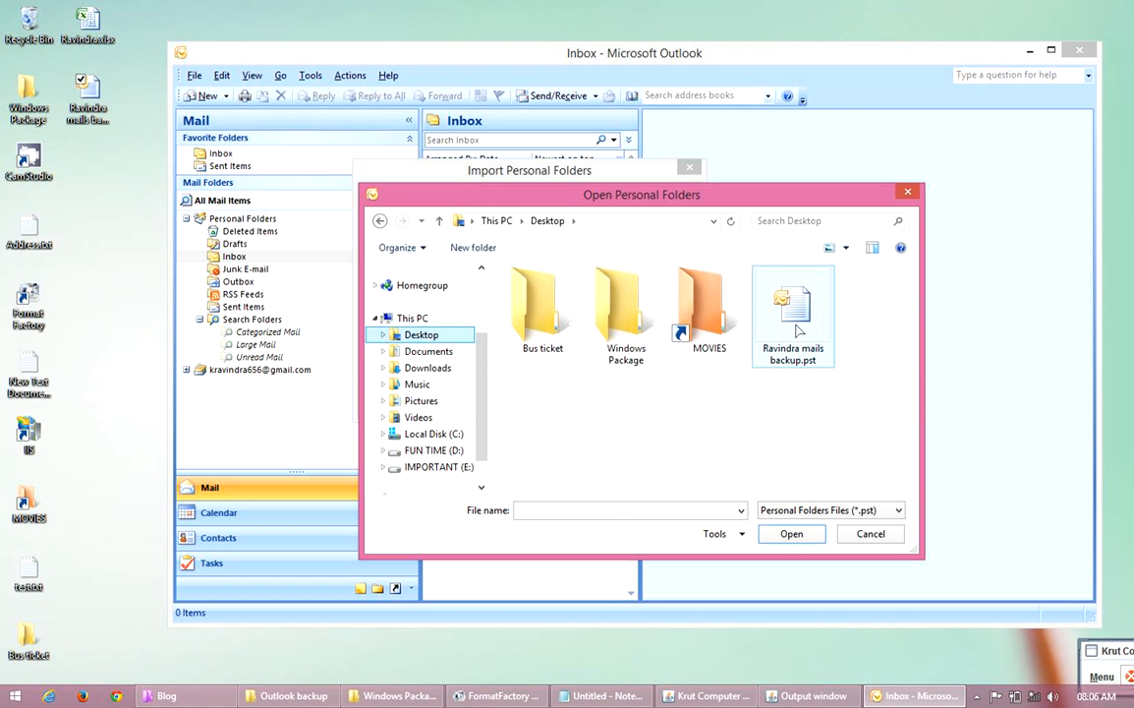
pyautogui.click(793, 314)
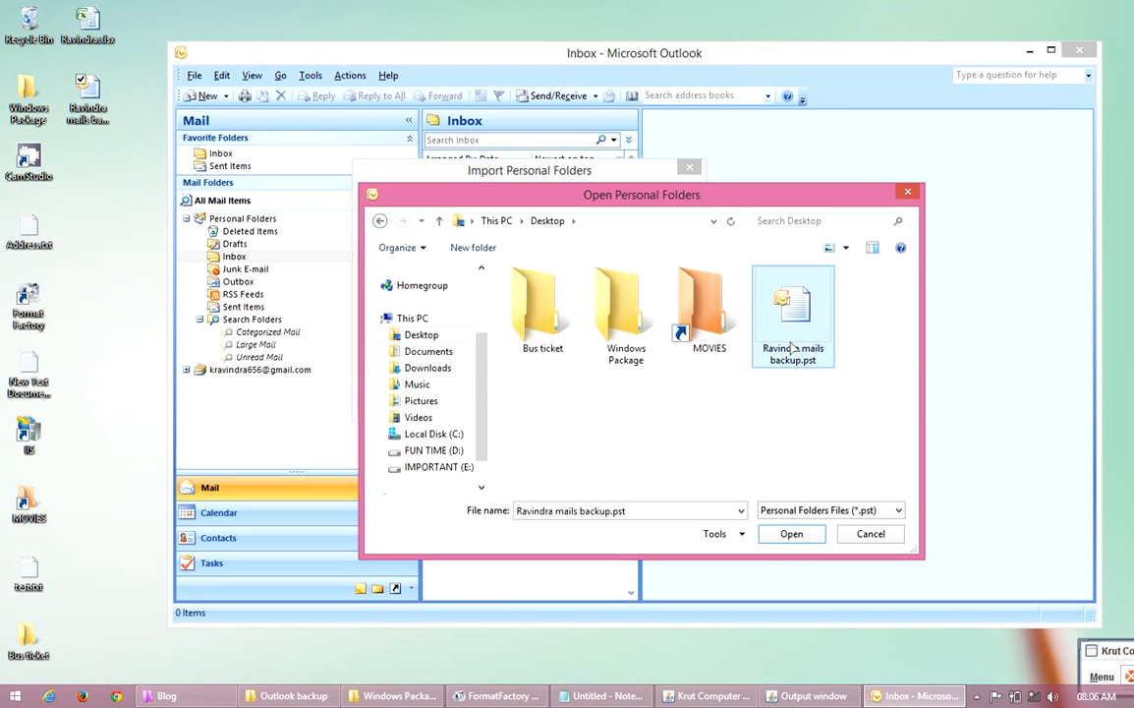
pyautogui.moveTo(775, 499)
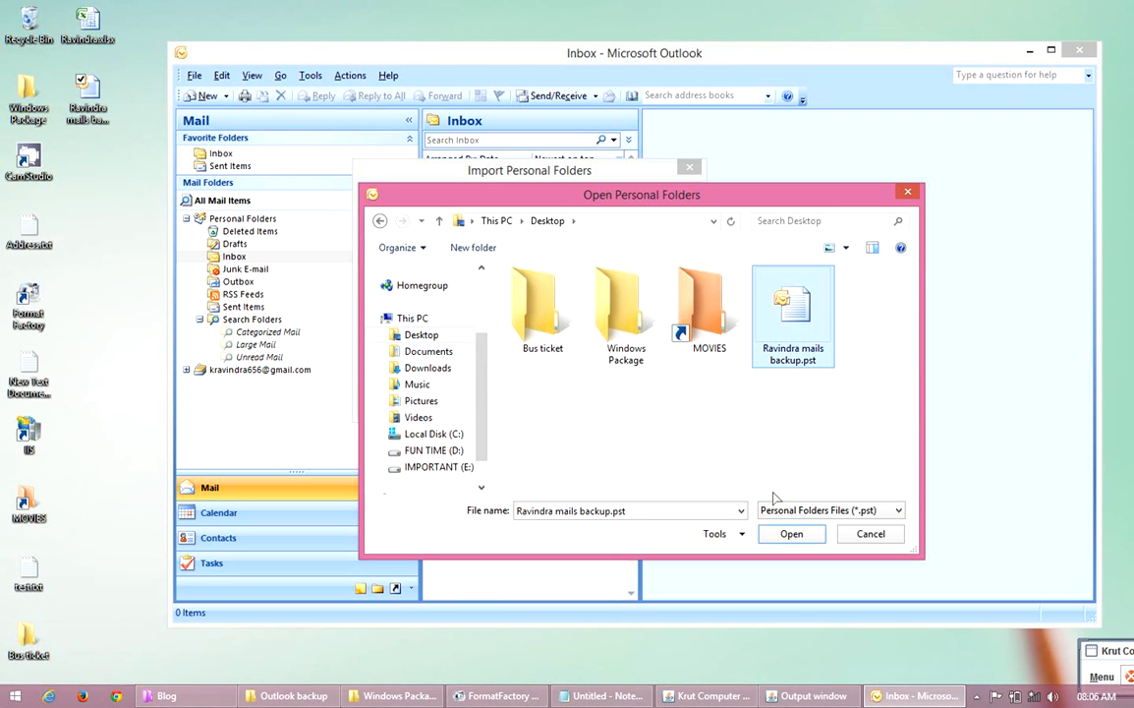
pyautogui.click(791, 534)
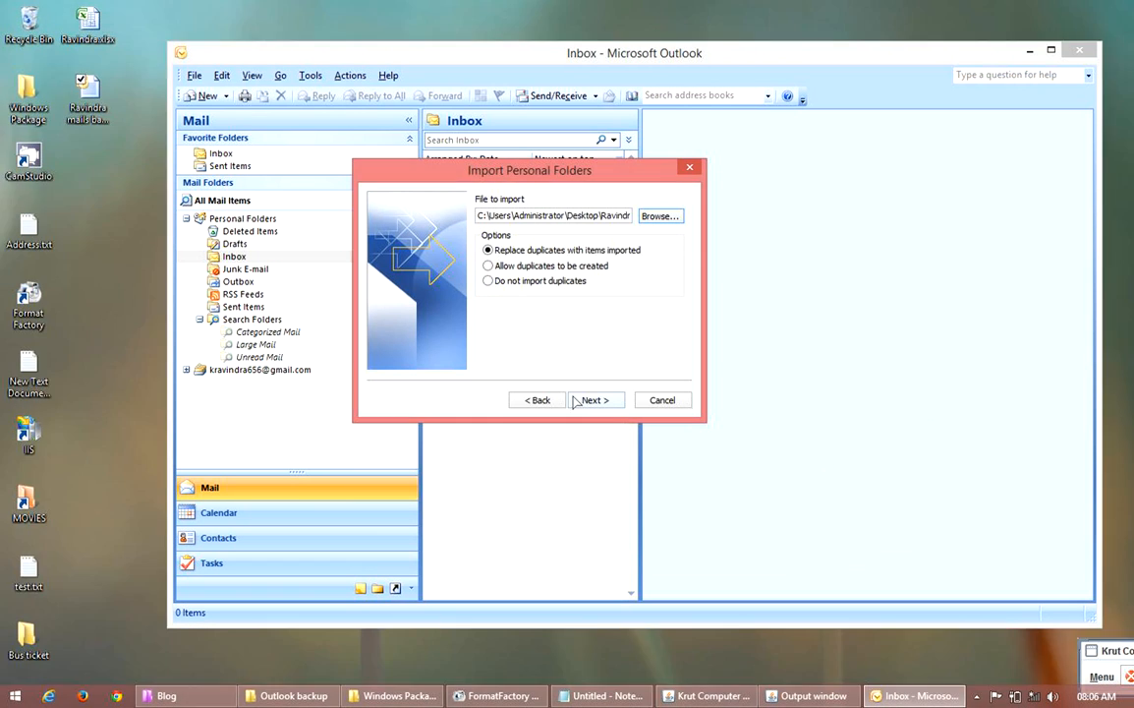
# Unlock the Ravindra mails backup file with its password
pyautogui.click(593, 400)
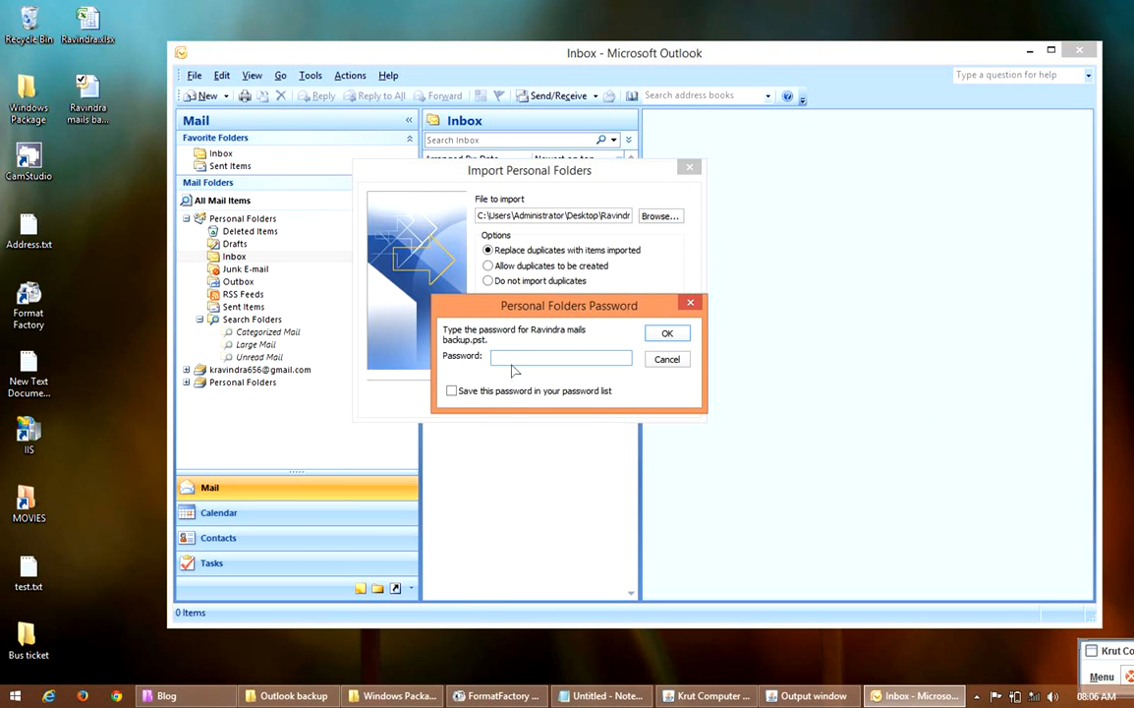
pyautogui.write('••')
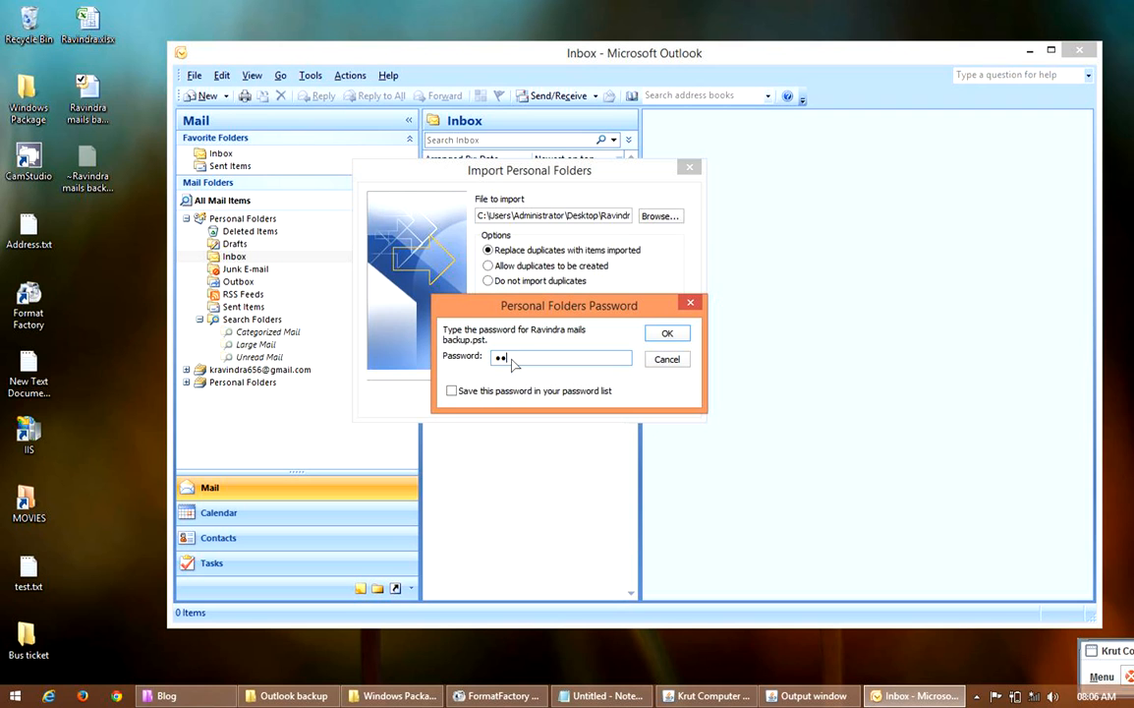
pyautogui.write('•')
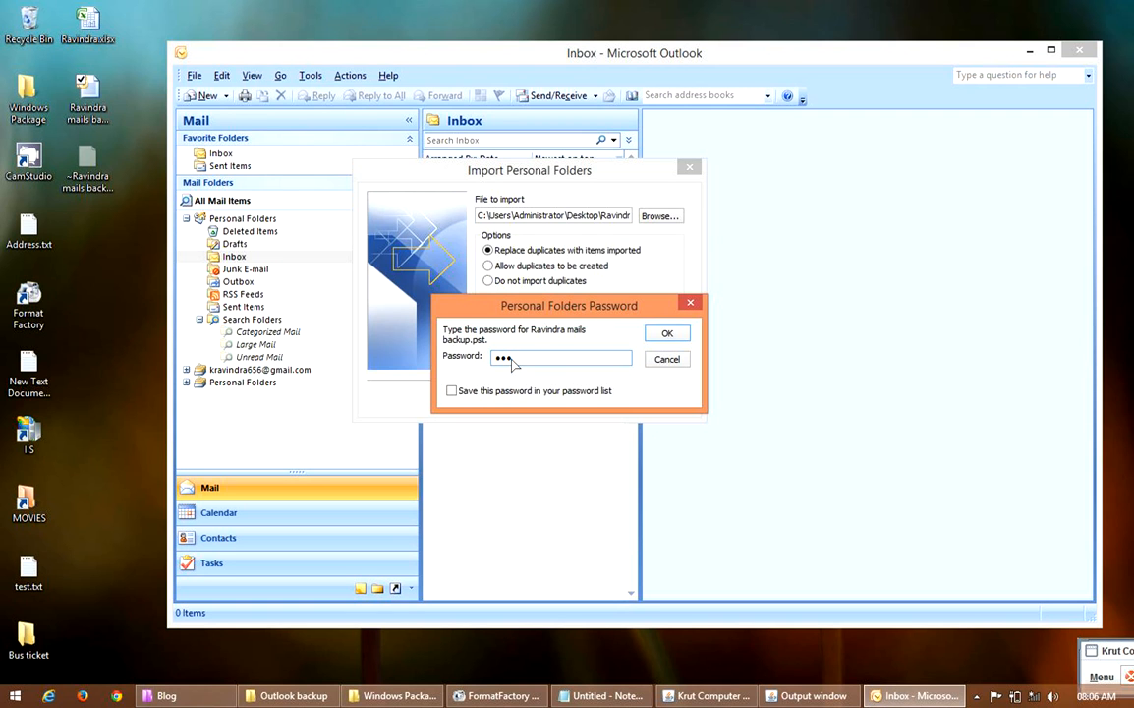
pyautogui.write('•')
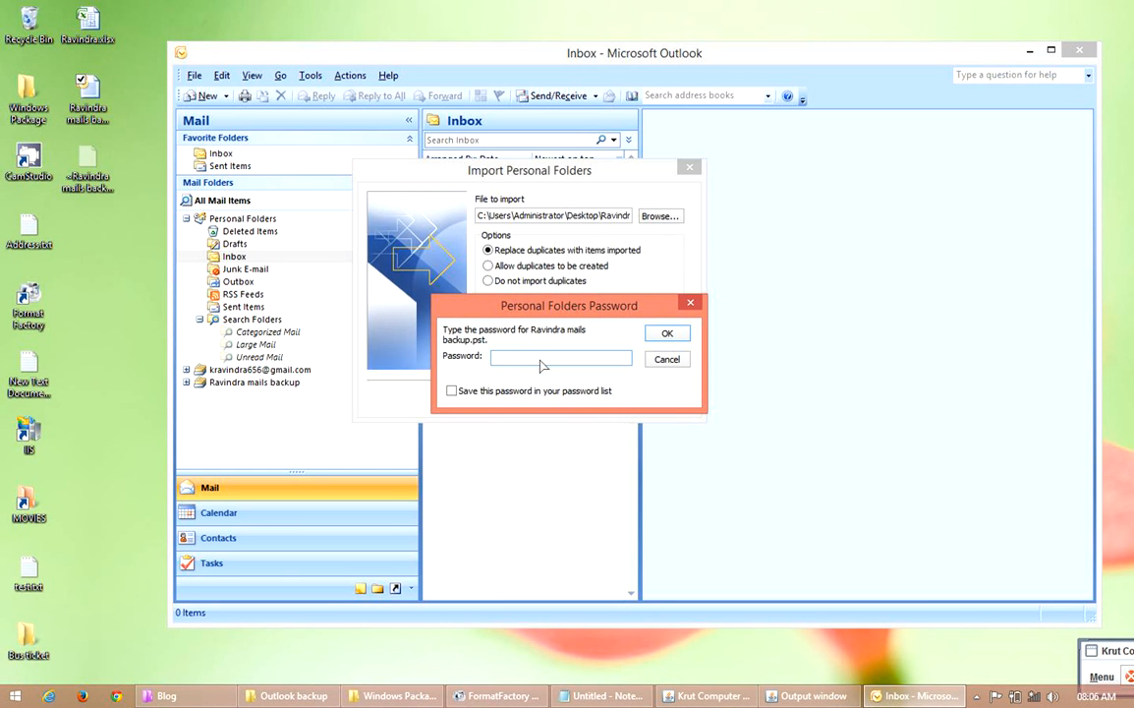
pyautogui.write('••••')
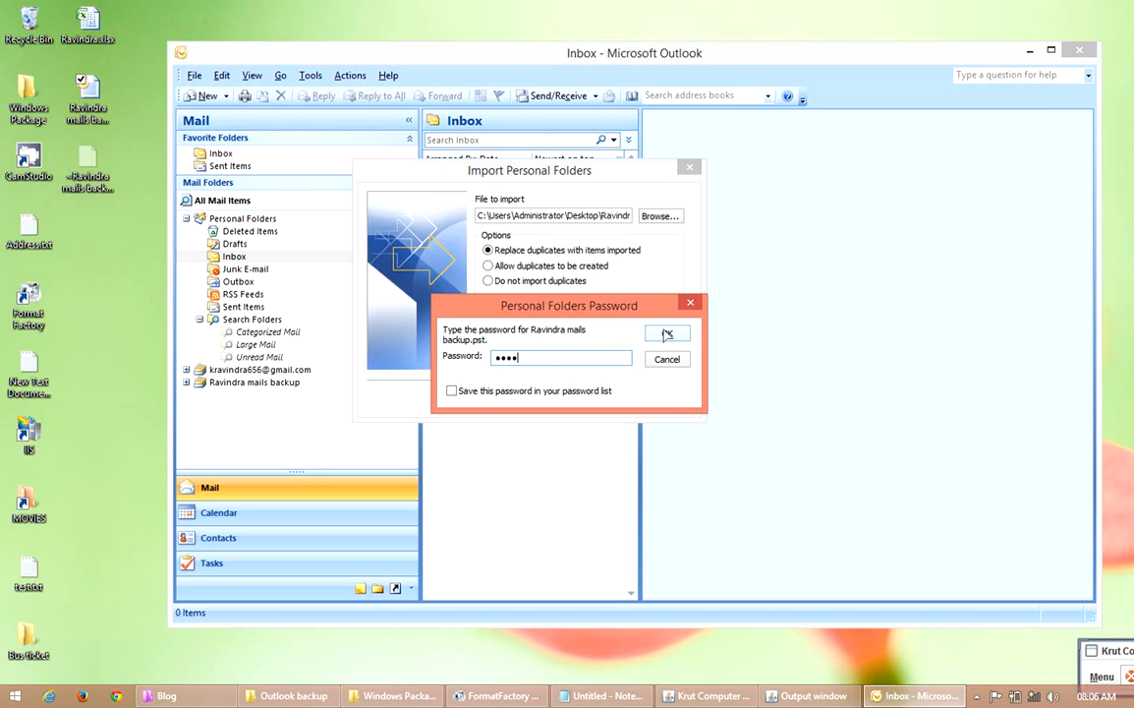
pyautogui.click(667, 334)
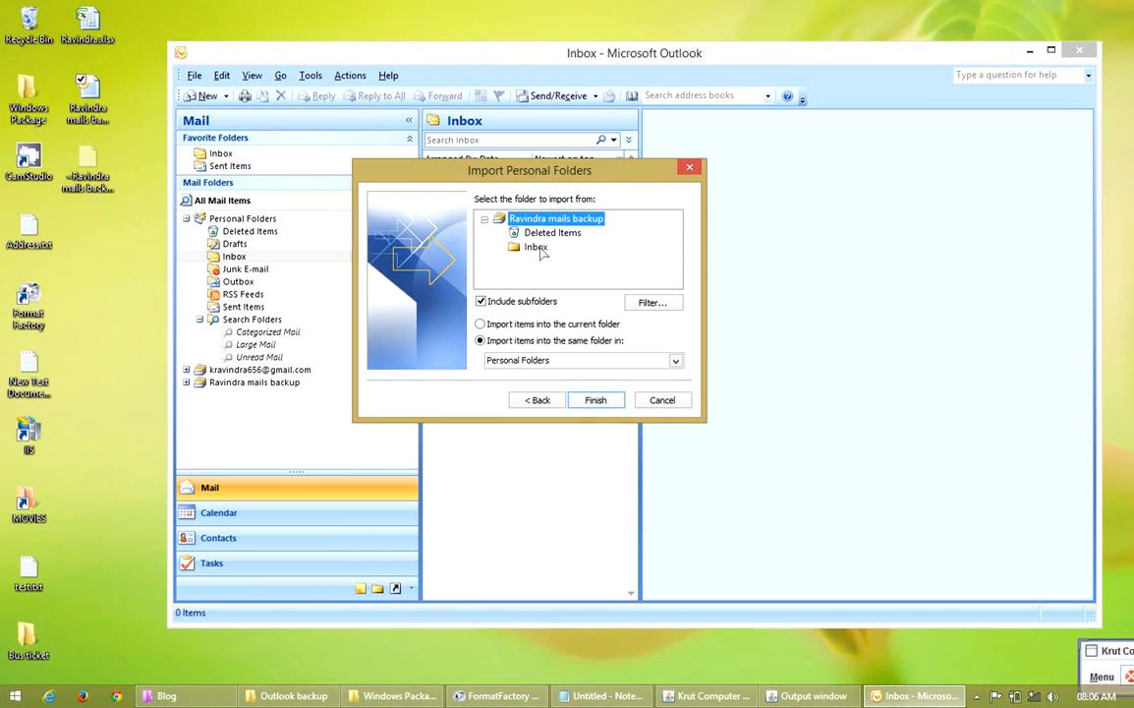
# Import the backup's Inbox with subfolders, then preview the restored Outlook test and Facebook messages
pyautogui.click(537, 246)
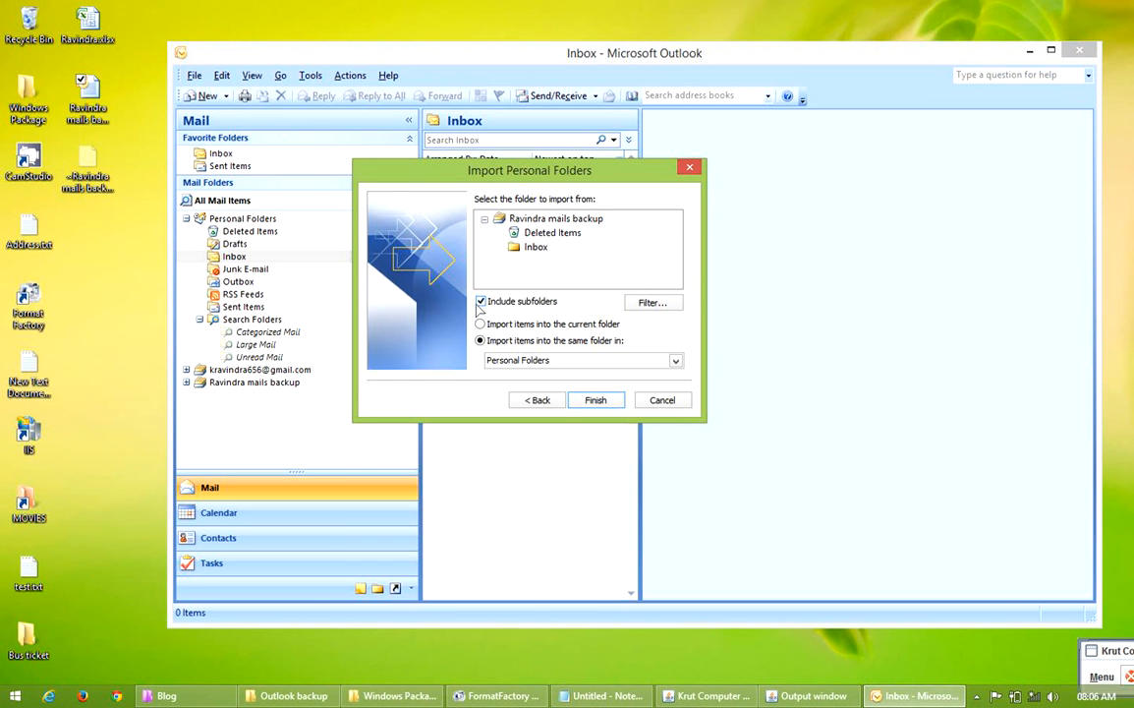
pyautogui.moveTo(622, 302)
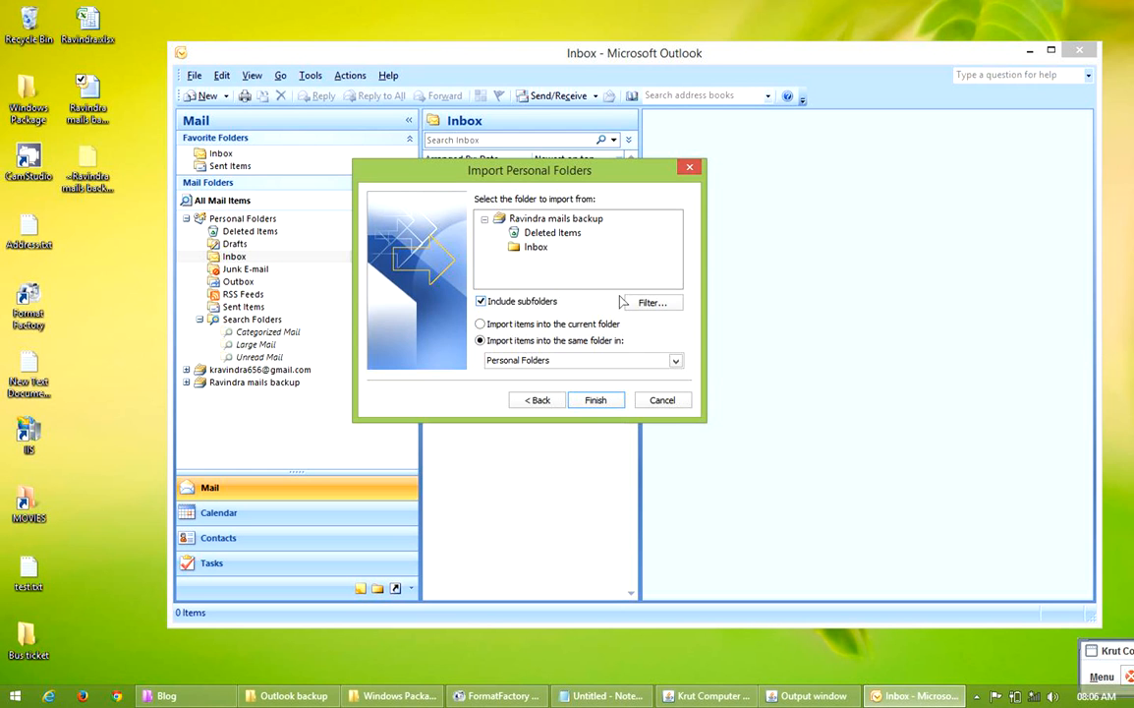
pyautogui.click(596, 399)
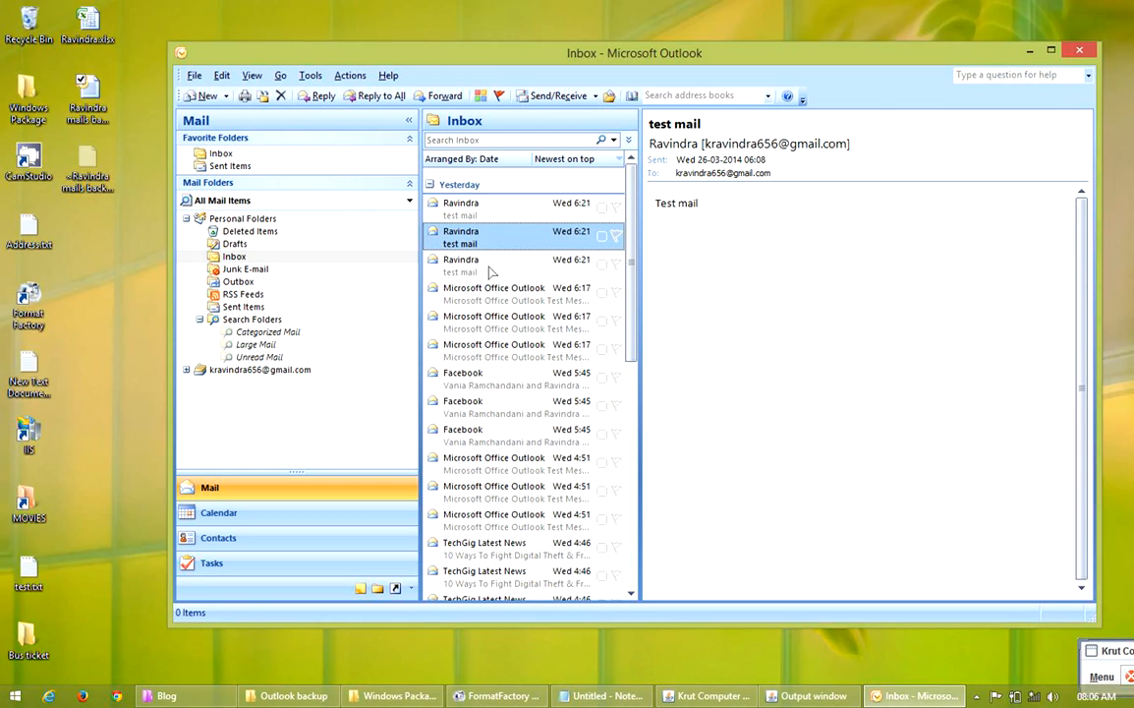
pyautogui.click(511, 322)
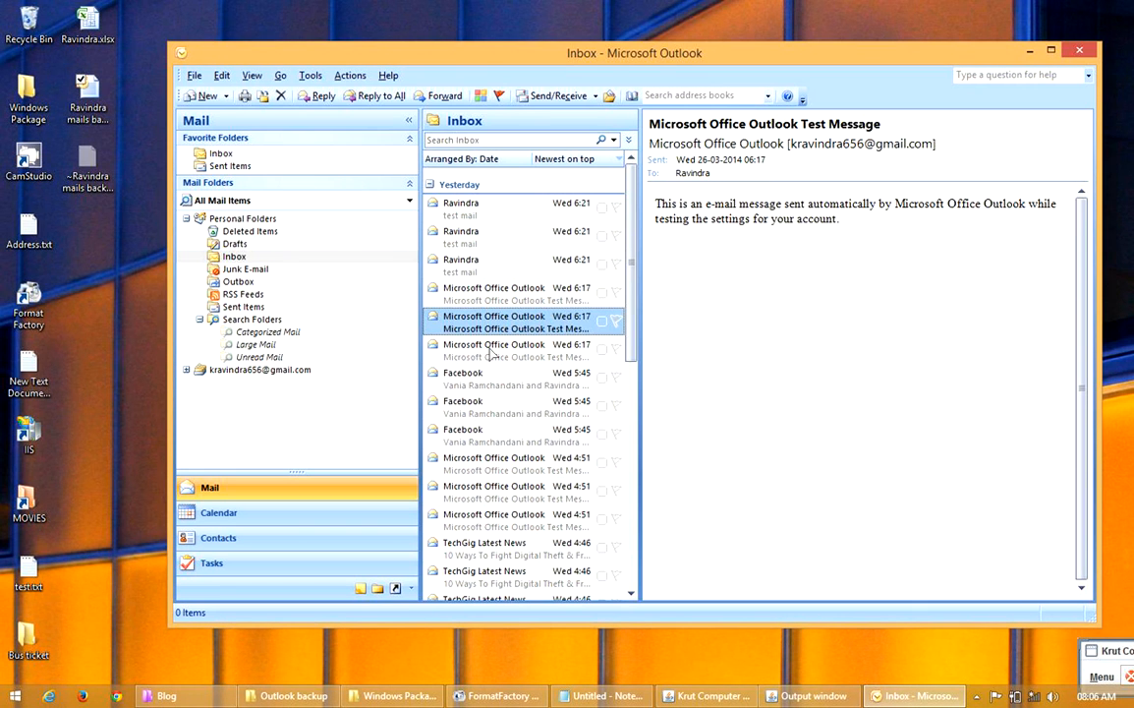
pyautogui.click(491, 401)
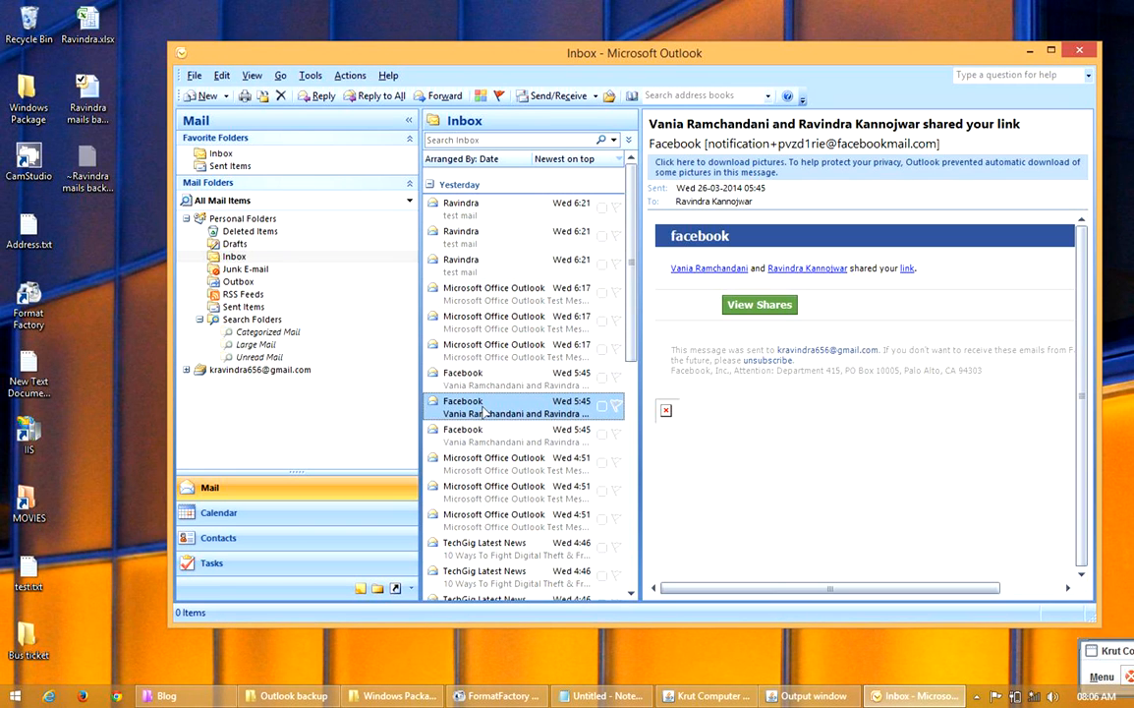
pyautogui.click(511, 436)
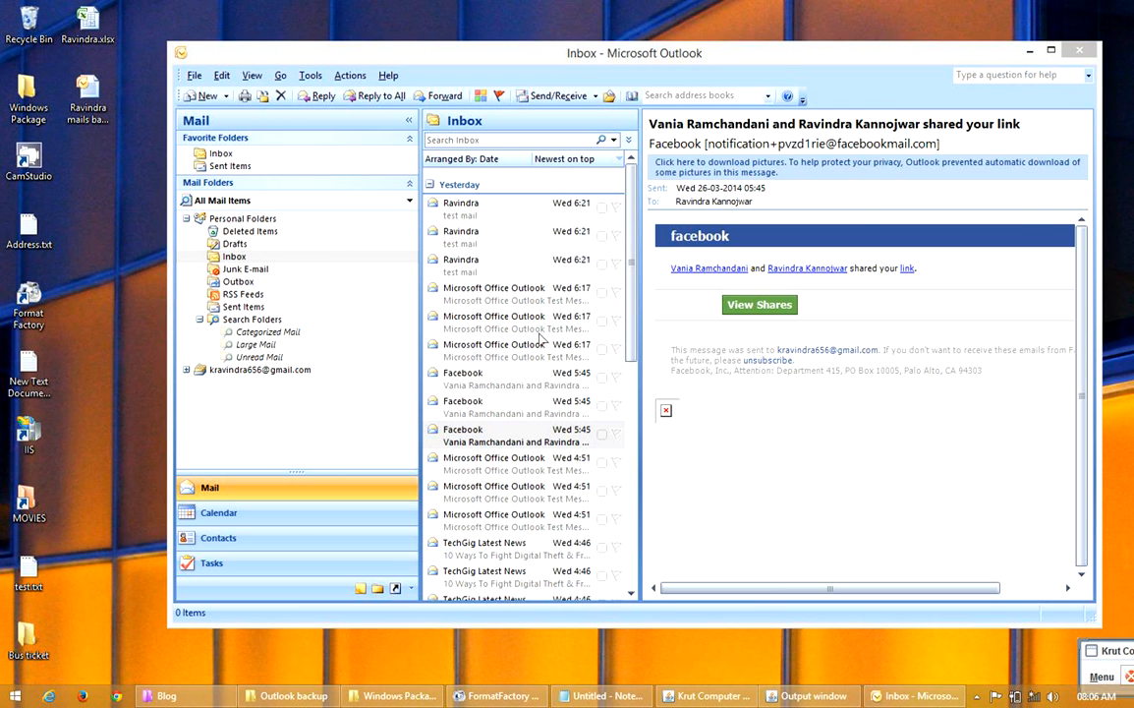
pyautogui.click(502, 266)
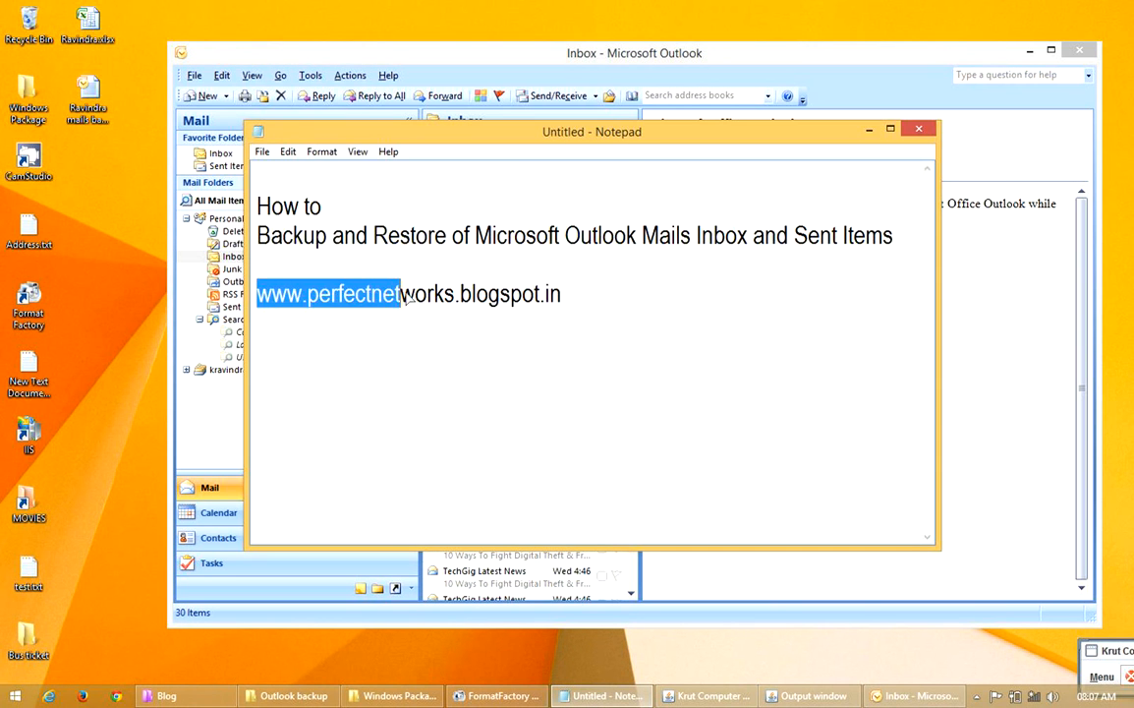
# Click in the Notepad note to deselect the perfectnetworks blog address
pyautogui.click(595, 315)
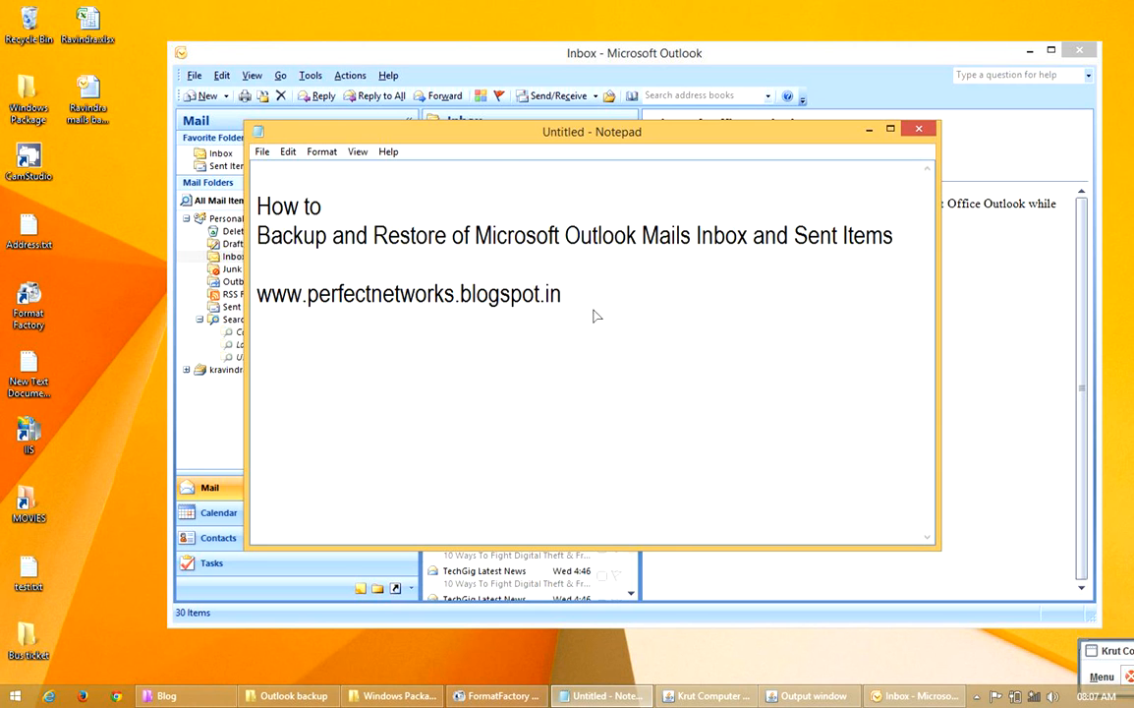